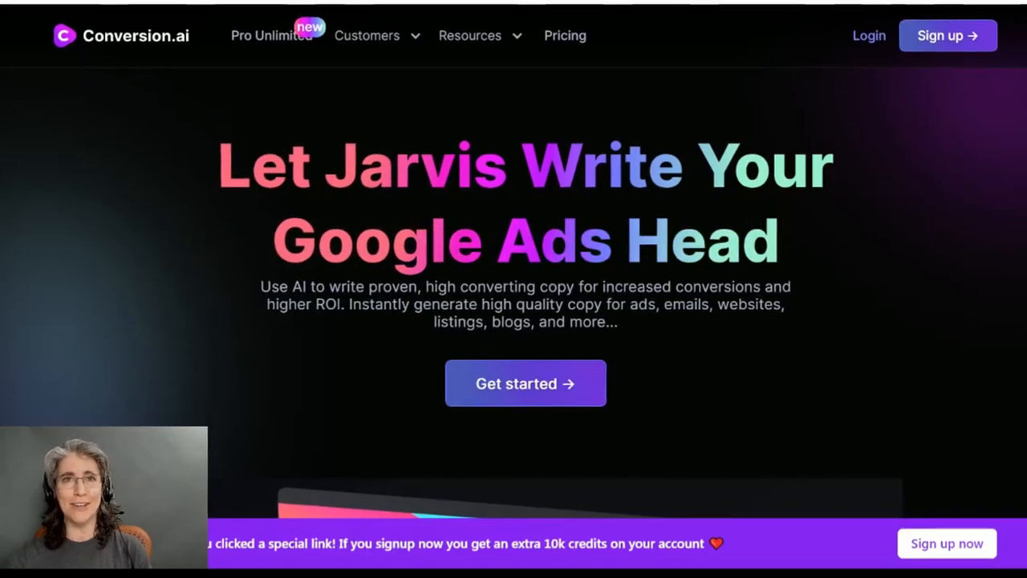
# - Switch to the Business Insider tab showing the OpenAI text-generation article
pyautogui.click(409, 16)
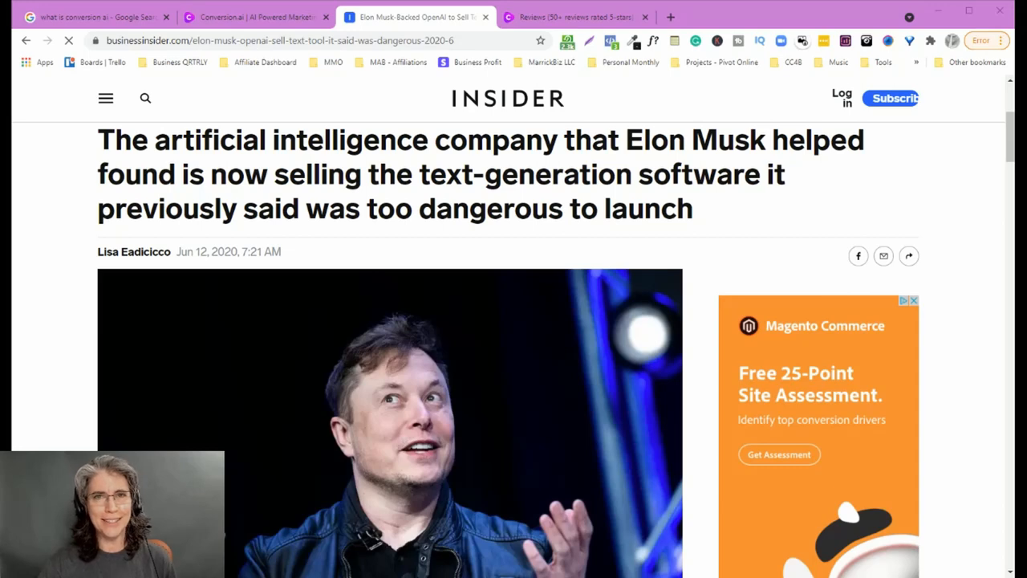
# - Filter the Conversion.ai templates to Frameworks: AIDA, PAS, Feature to Benefit, Before-After-Bridge
pyautogui.click(245, 17)
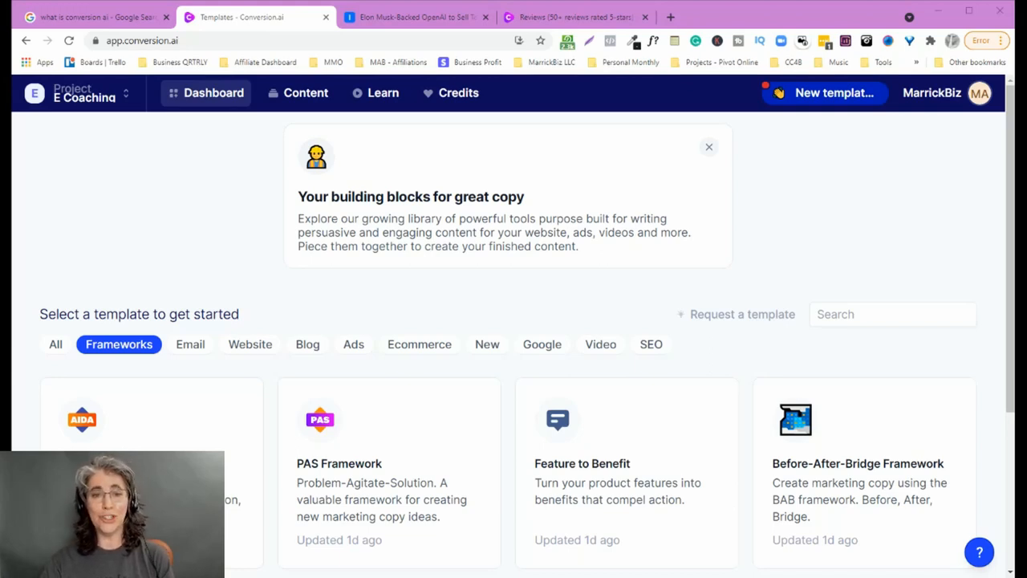
pyautogui.moveTo(182, 256)
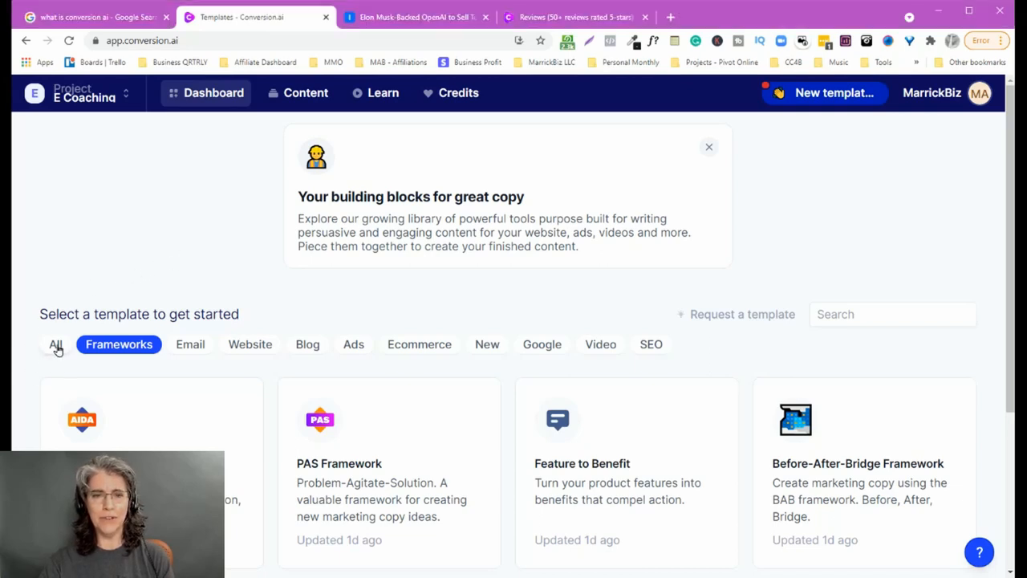
pyautogui.click(55, 344)
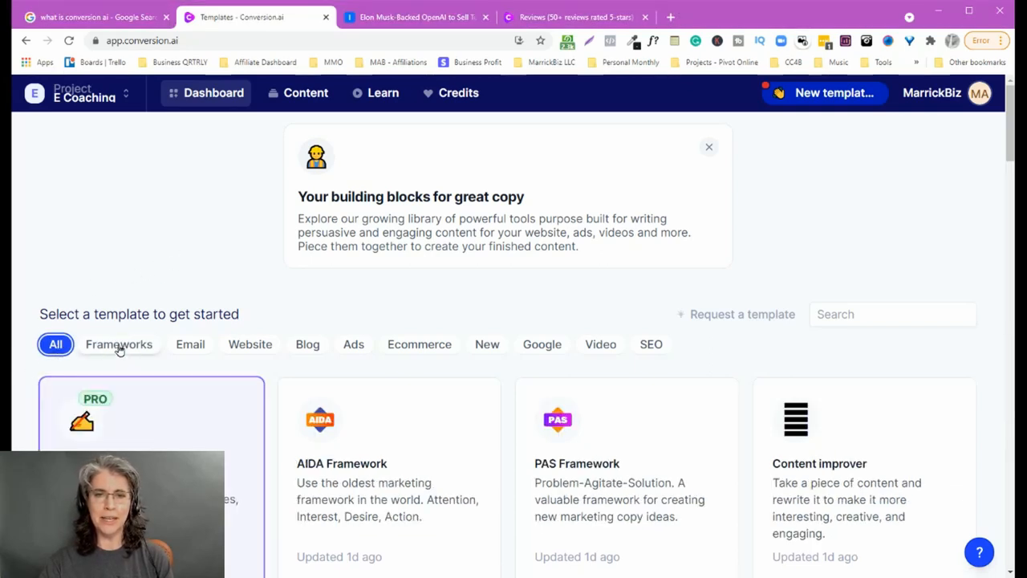
pyautogui.click(118, 344)
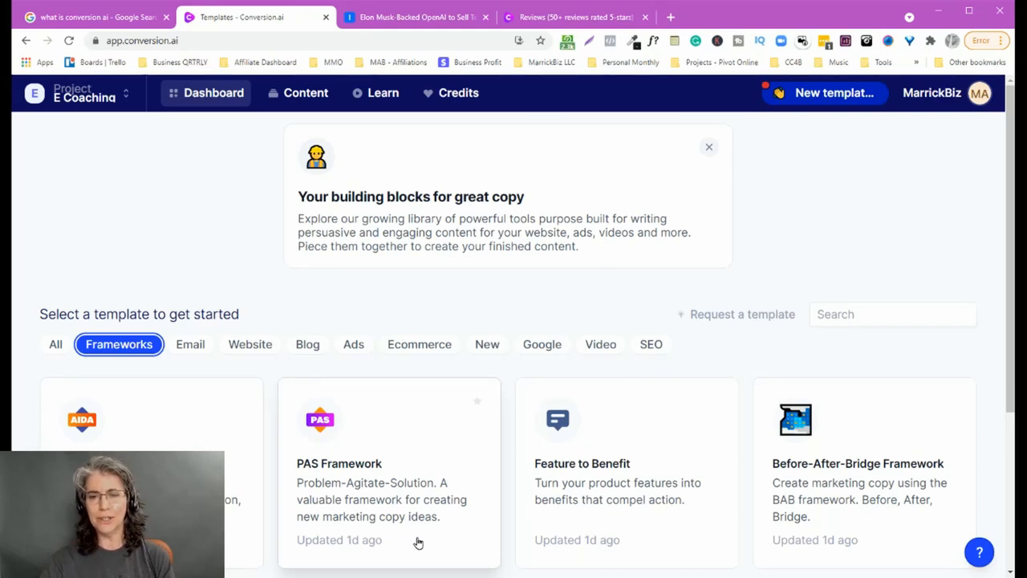
pyautogui.moveTo(611, 550)
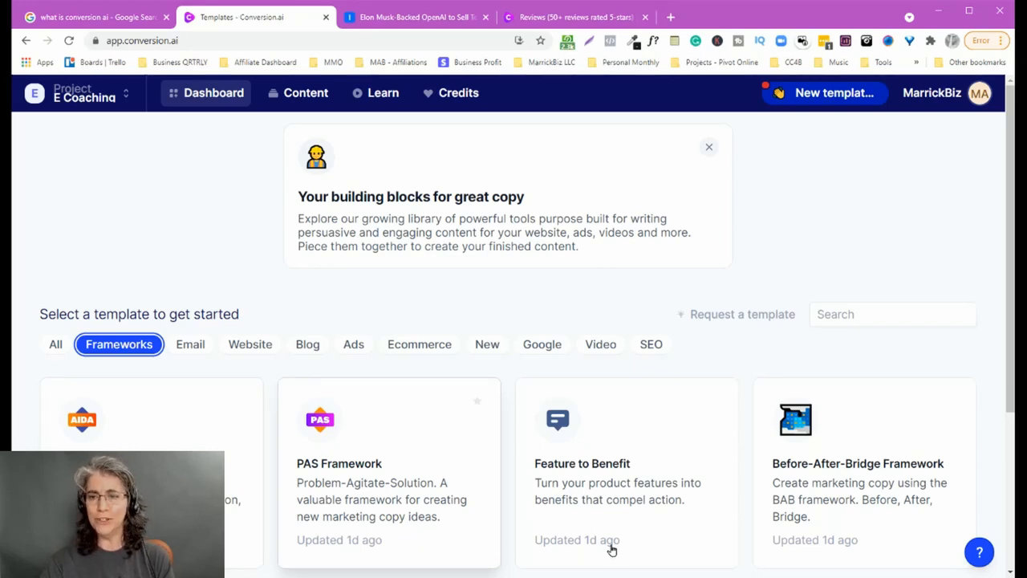
pyautogui.moveTo(782, 525)
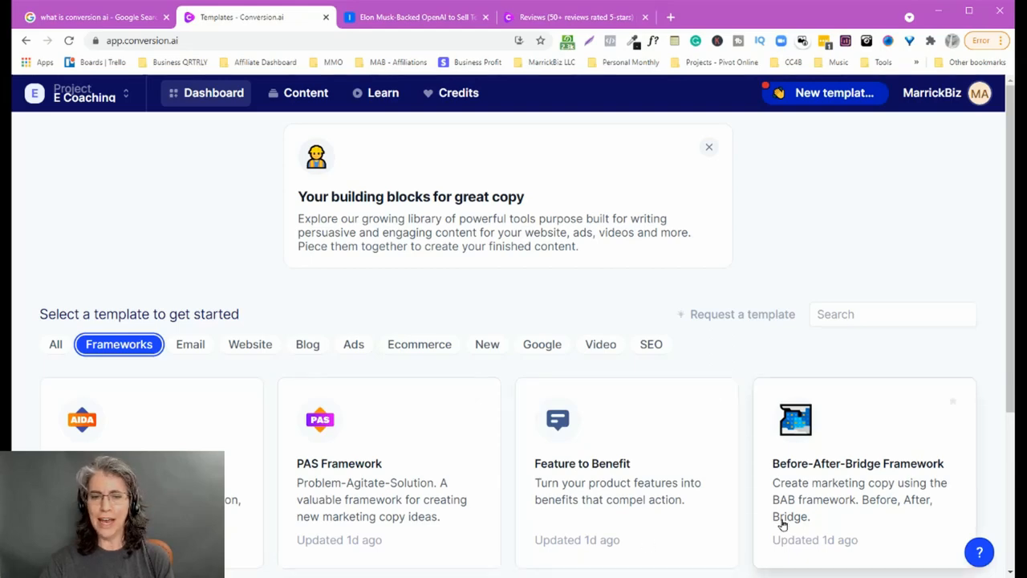
pyautogui.scroll(-3)
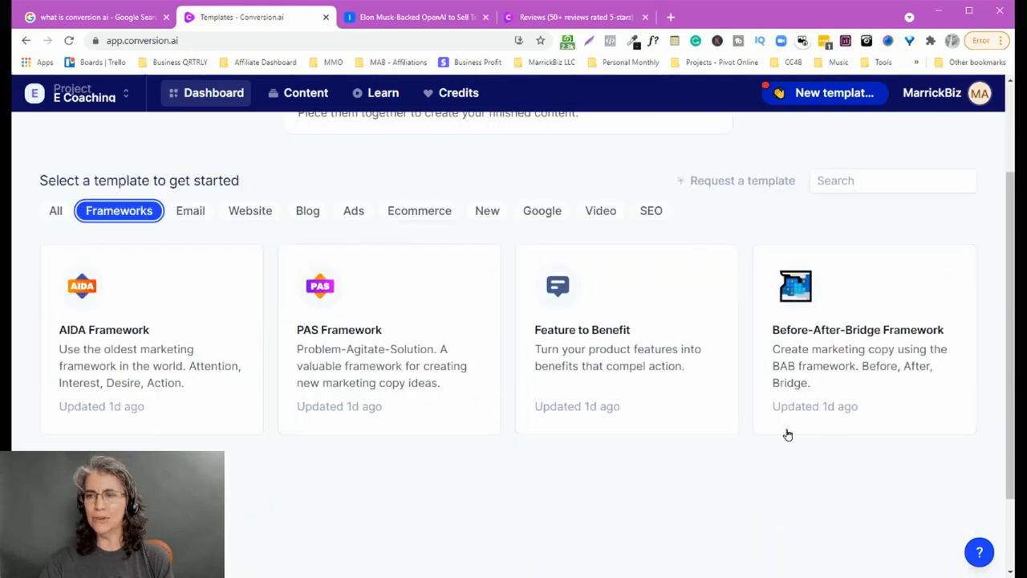
pyautogui.moveTo(820, 412)
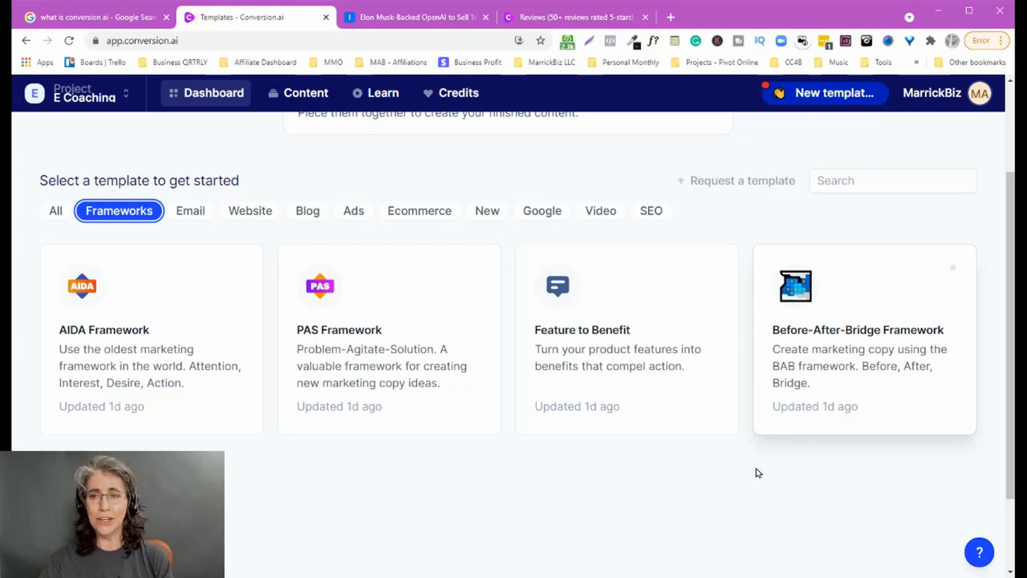
pyautogui.scroll(3)
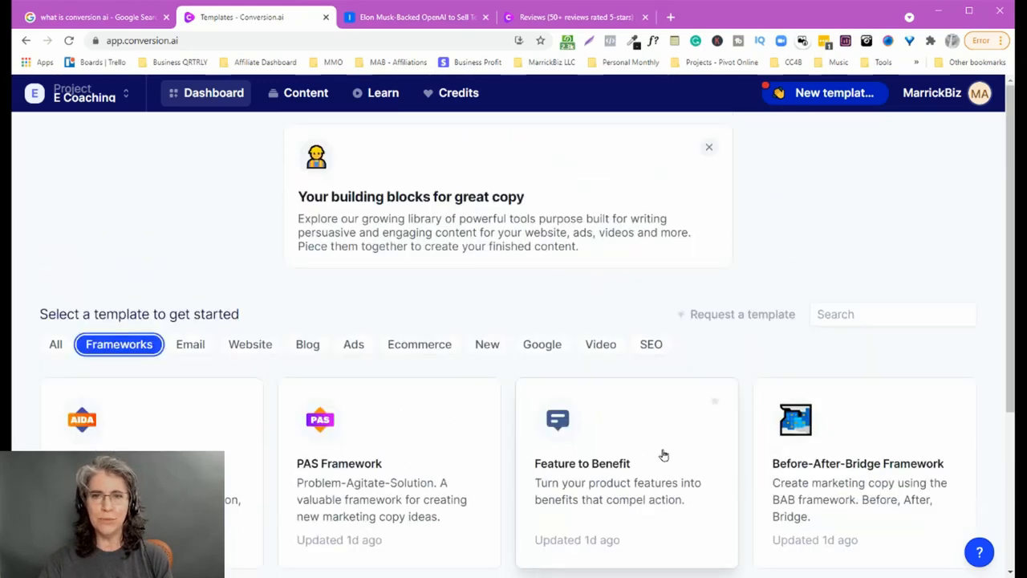
pyautogui.scroll(-3)
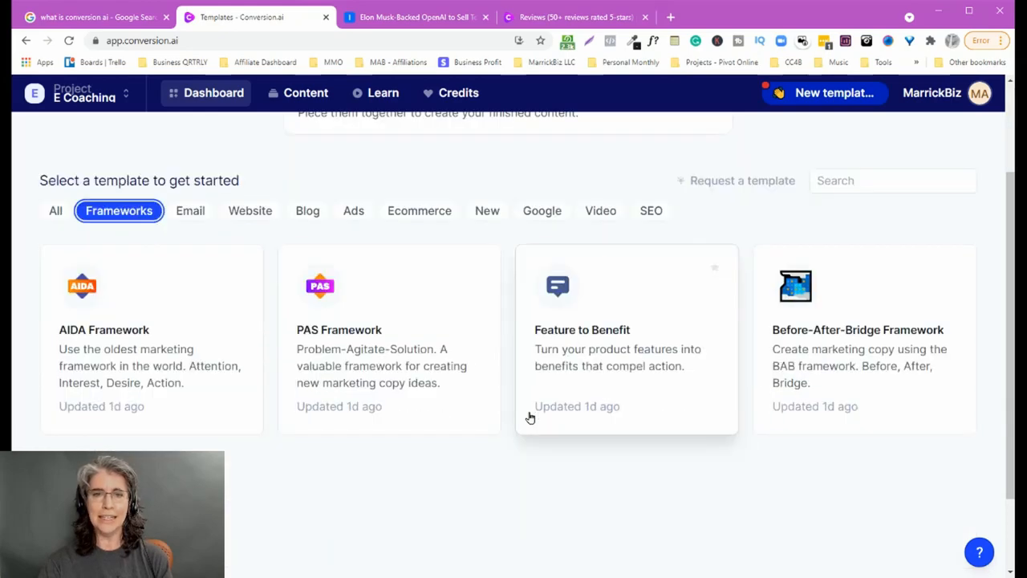
pyautogui.moveTo(239, 267)
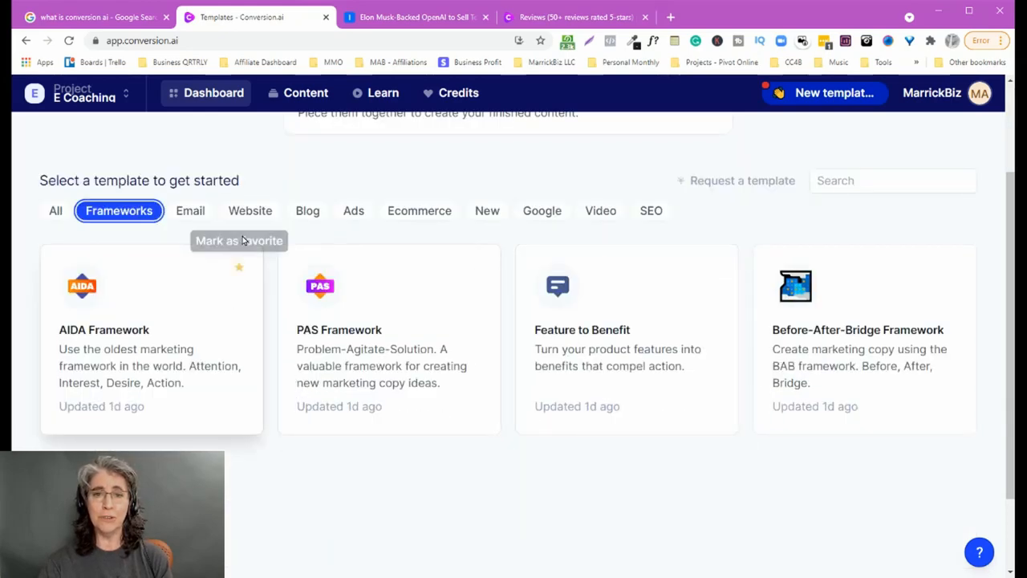
pyautogui.moveTo(190, 211)
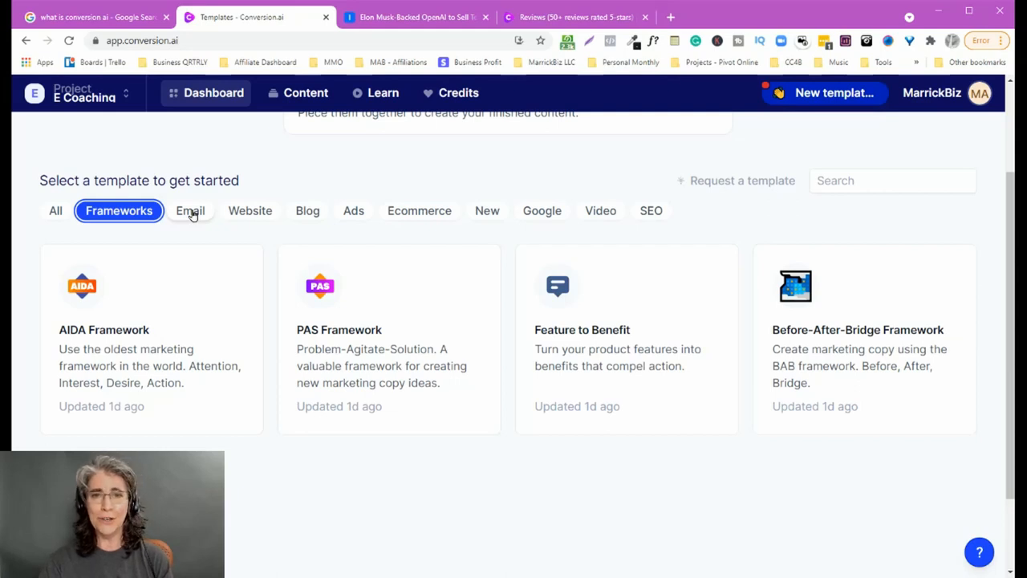
# - Filter templates to Email: Content improver, Persuasive bullet points, Email Subject Lines
pyautogui.click(190, 210)
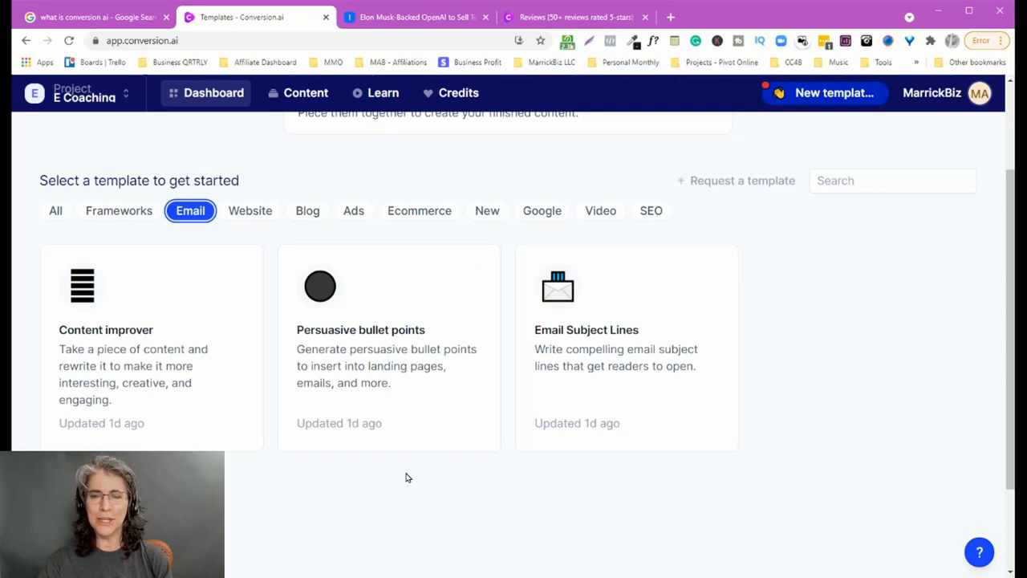
pyautogui.moveTo(429, 415)
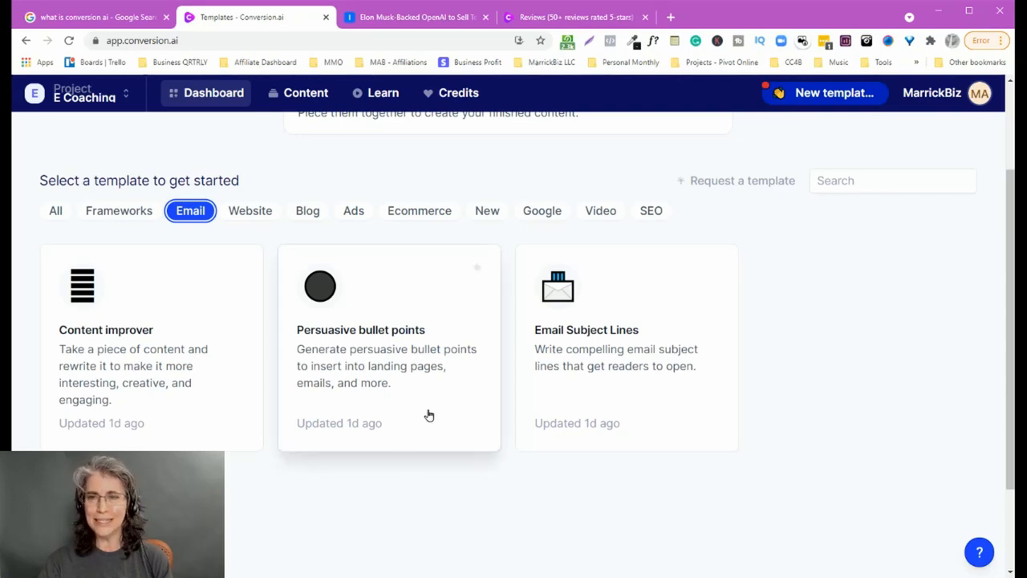
pyautogui.moveTo(699, 407)
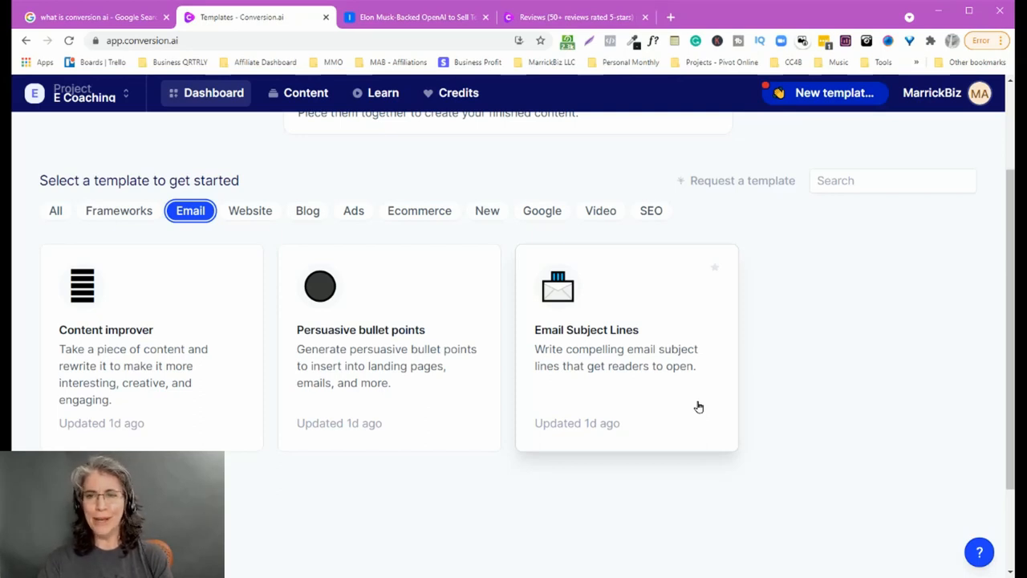
pyautogui.moveTo(697, 404)
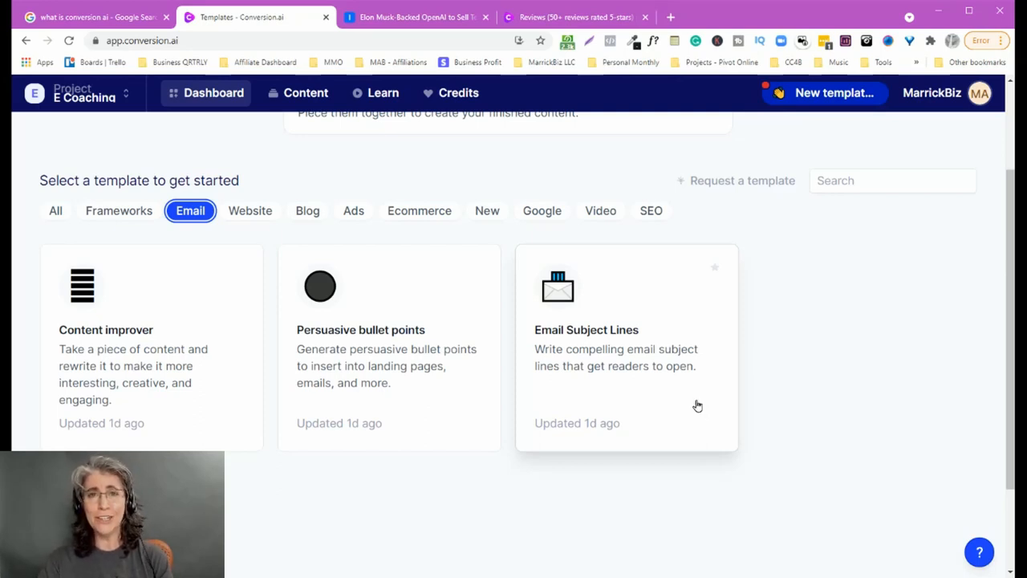
pyautogui.moveTo(249, 229)
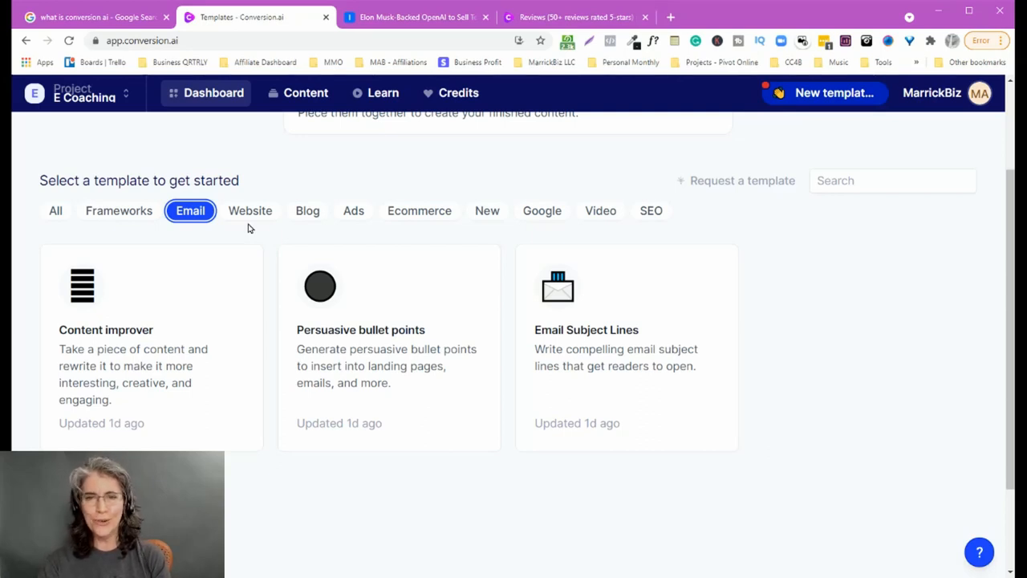
# - Filter to Website templates and browse Perfect Headline, Company Bio and value propositions
pyautogui.click(249, 210)
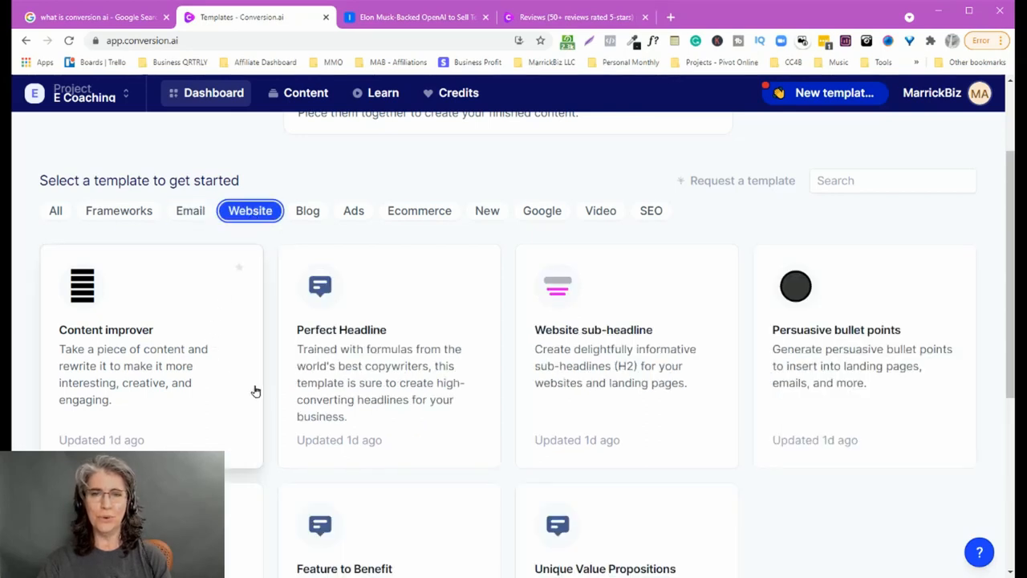
pyautogui.moveTo(187, 400)
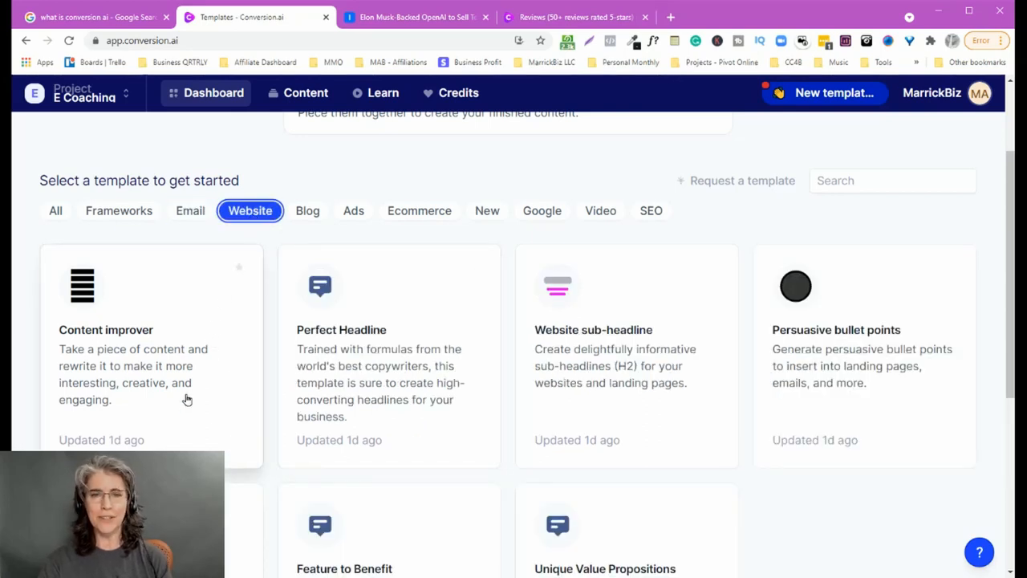
pyautogui.moveTo(422, 428)
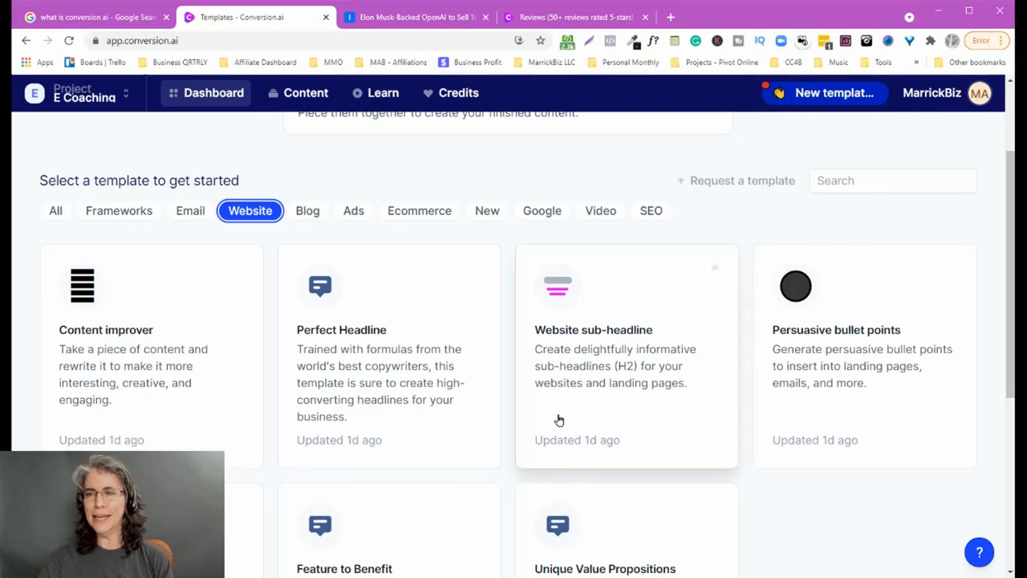
pyautogui.scroll(-3)
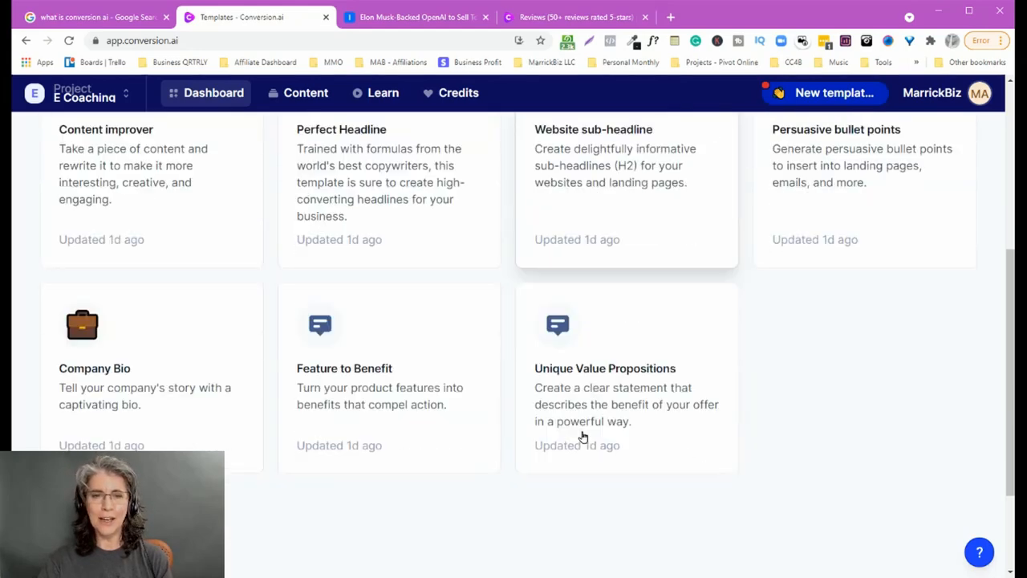
pyautogui.moveTo(500, 432)
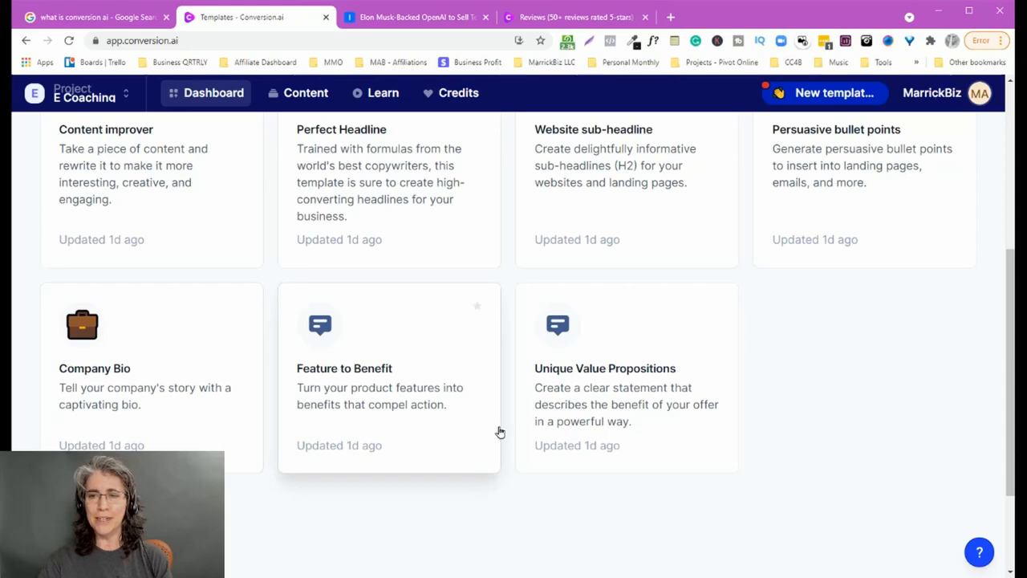
pyautogui.moveTo(595, 440)
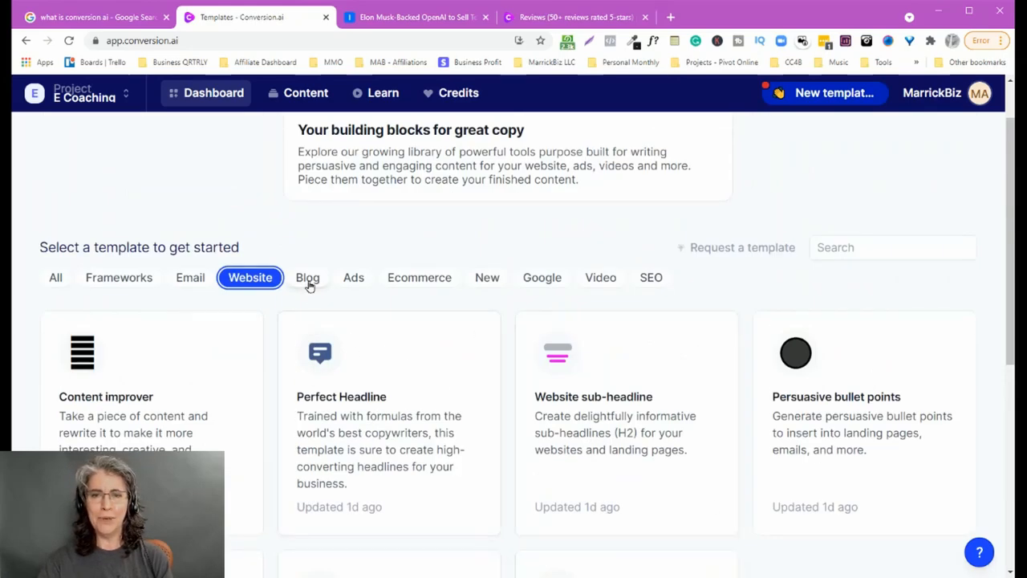
# - Filter to Blog templates and browse topic ideas, outline, intro and conclusion cards
pyautogui.click(307, 276)
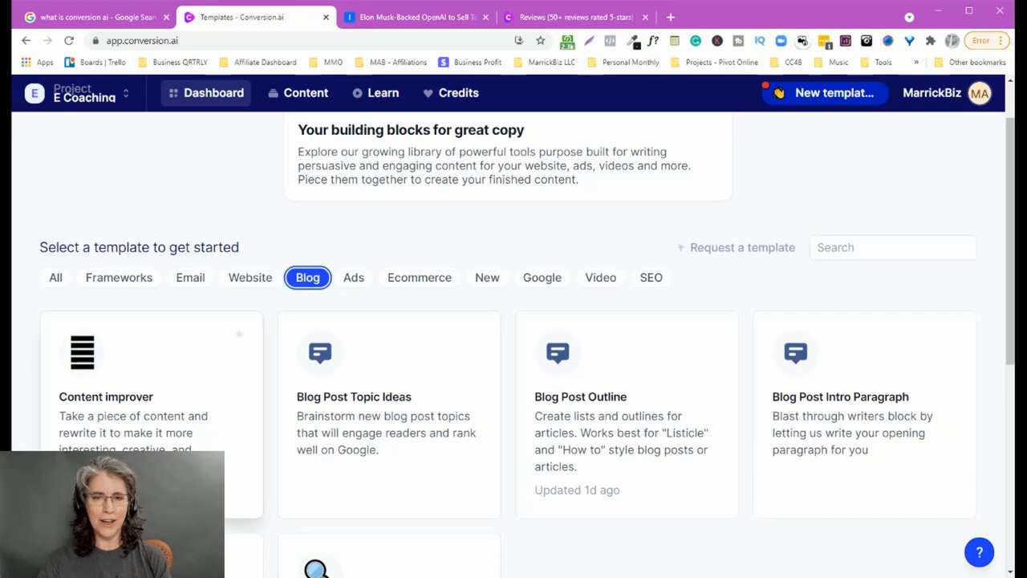
pyautogui.moveTo(374, 488)
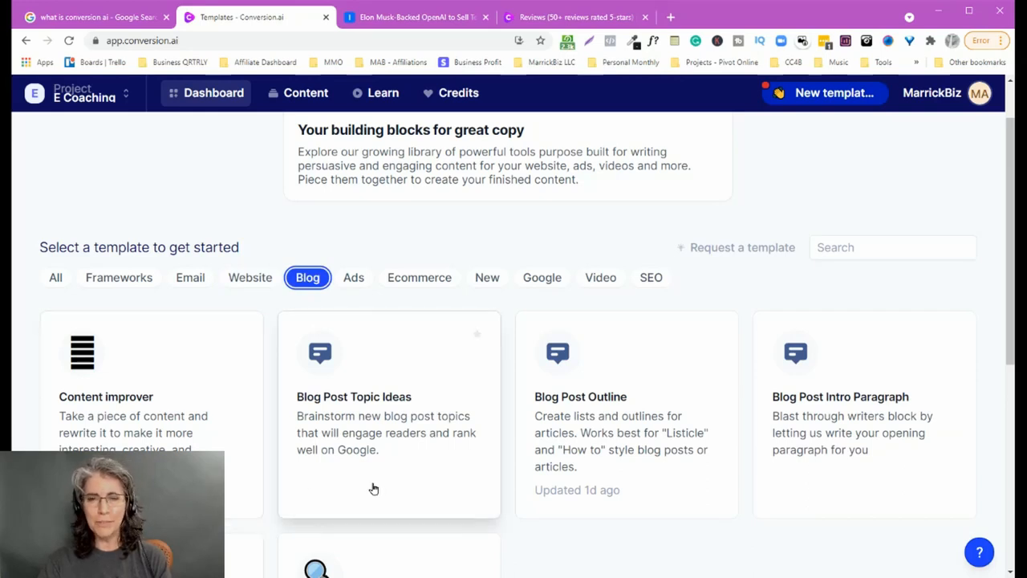
pyautogui.moveTo(586, 485)
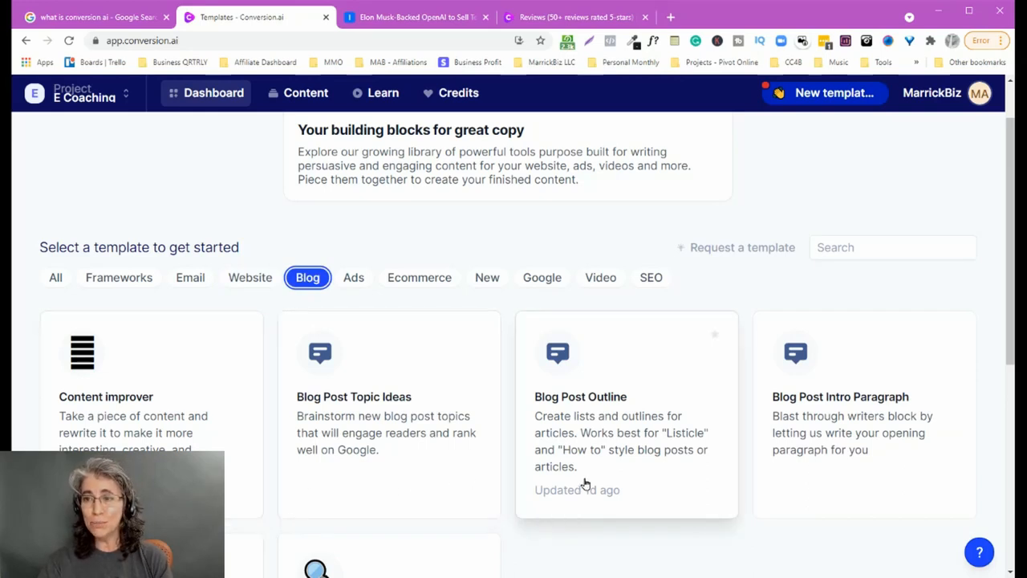
pyautogui.scroll(-3)
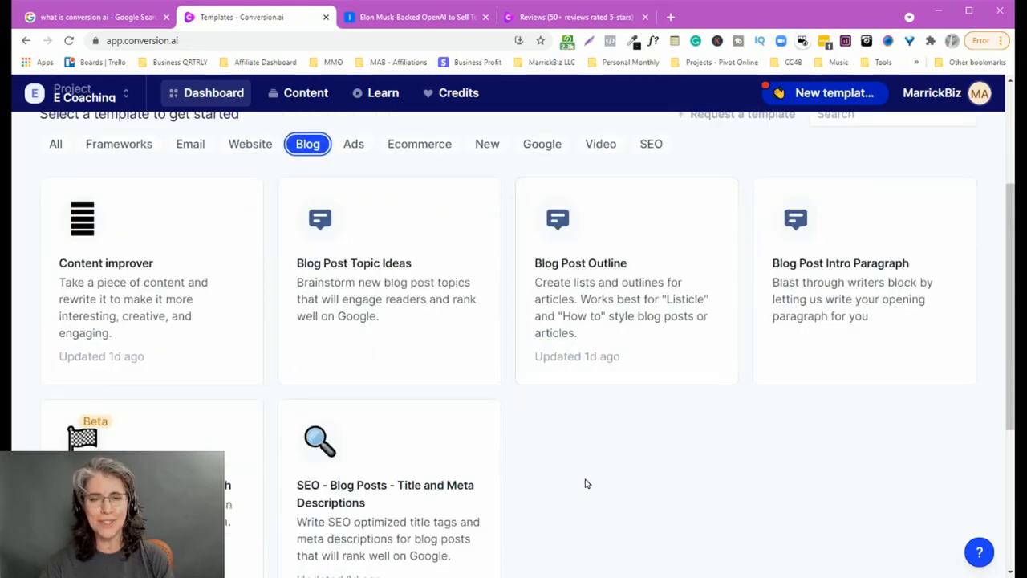
pyautogui.scroll(-3)
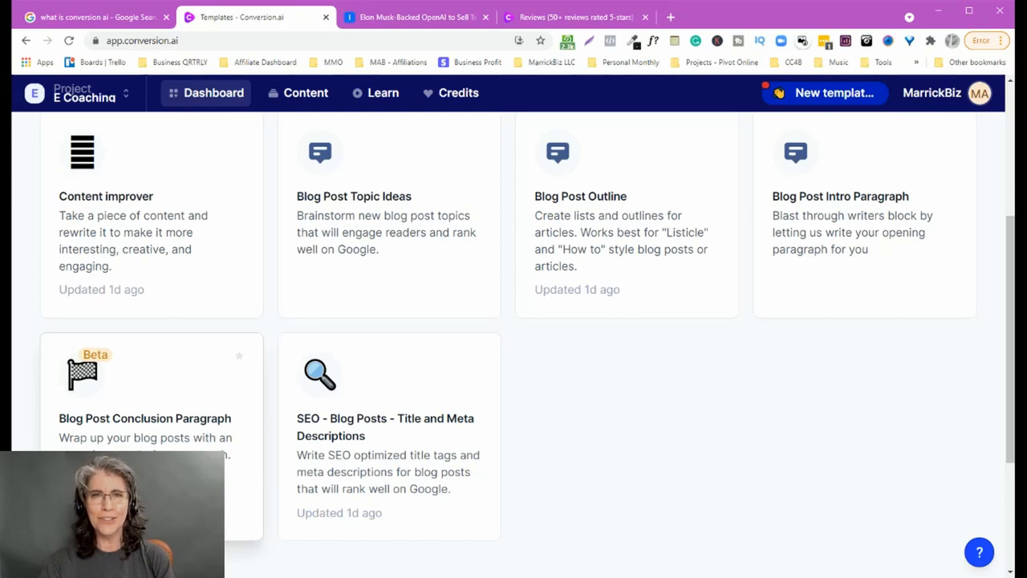
pyautogui.moveTo(468, 500)
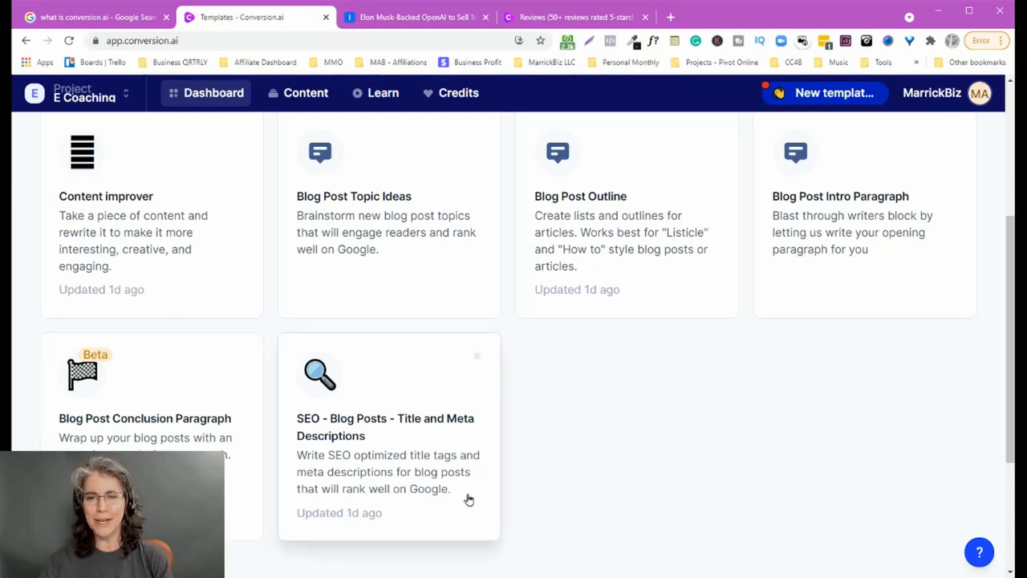
pyautogui.moveTo(429, 463)
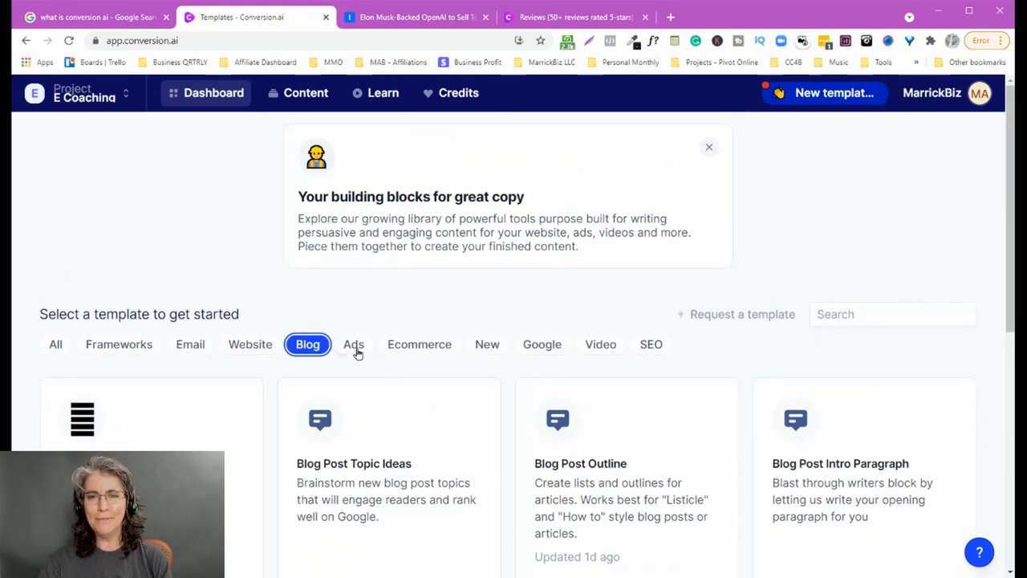
# - Filter to Ads and browse the Facebook and Google ad templates
pyautogui.click(353, 344)
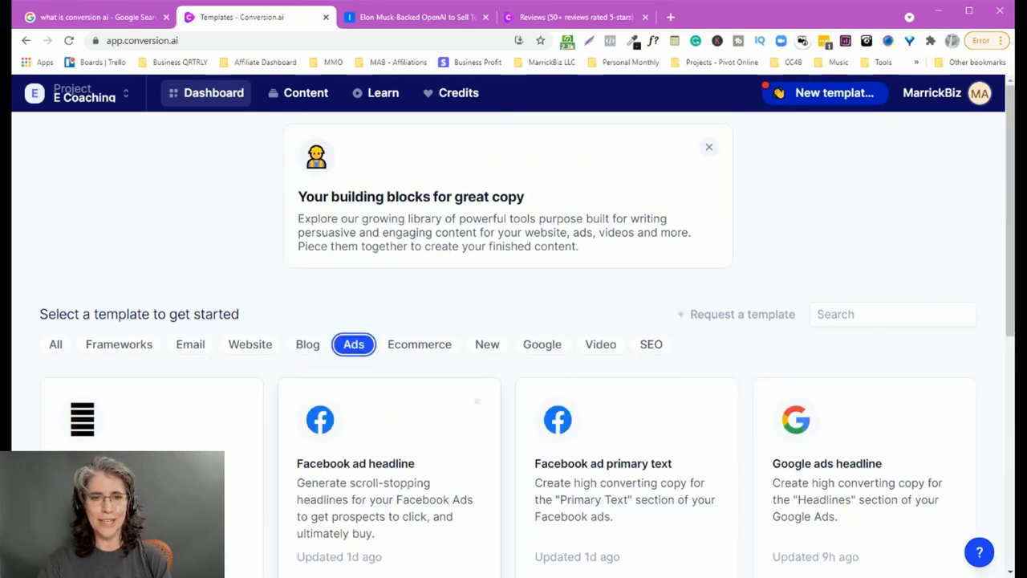
pyautogui.moveTo(436, 543)
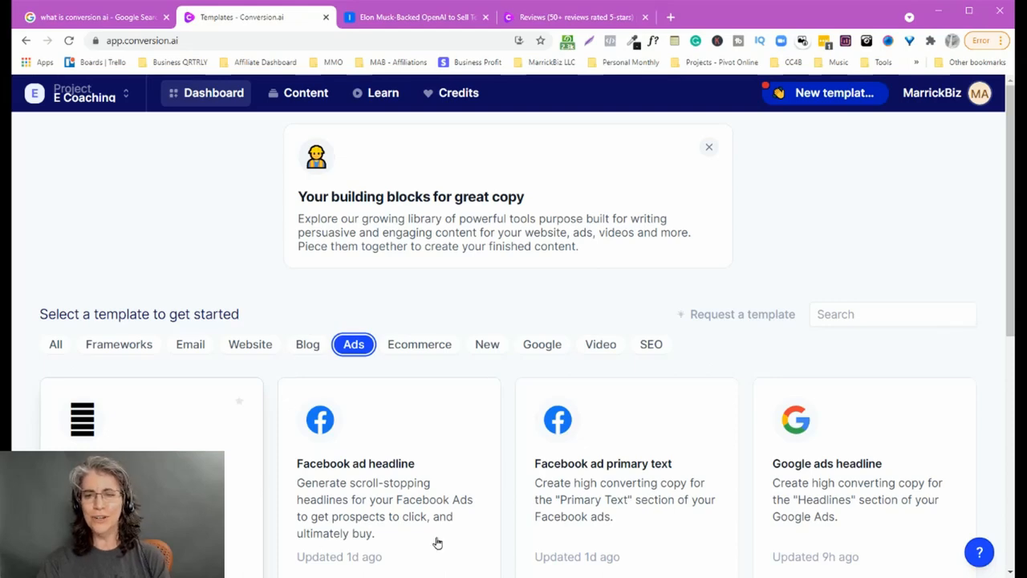
pyautogui.scroll(-3)
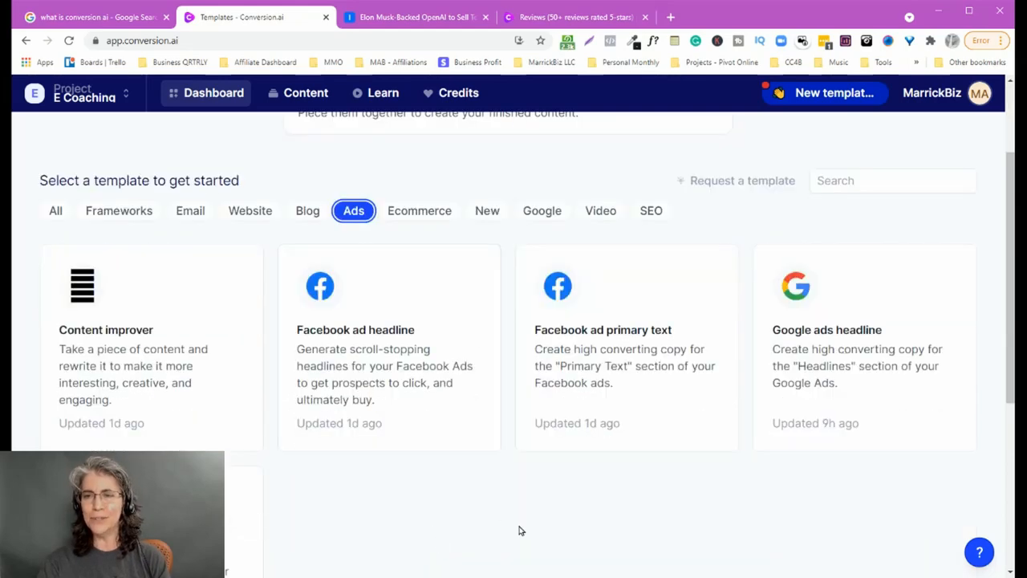
pyautogui.moveTo(717, 494)
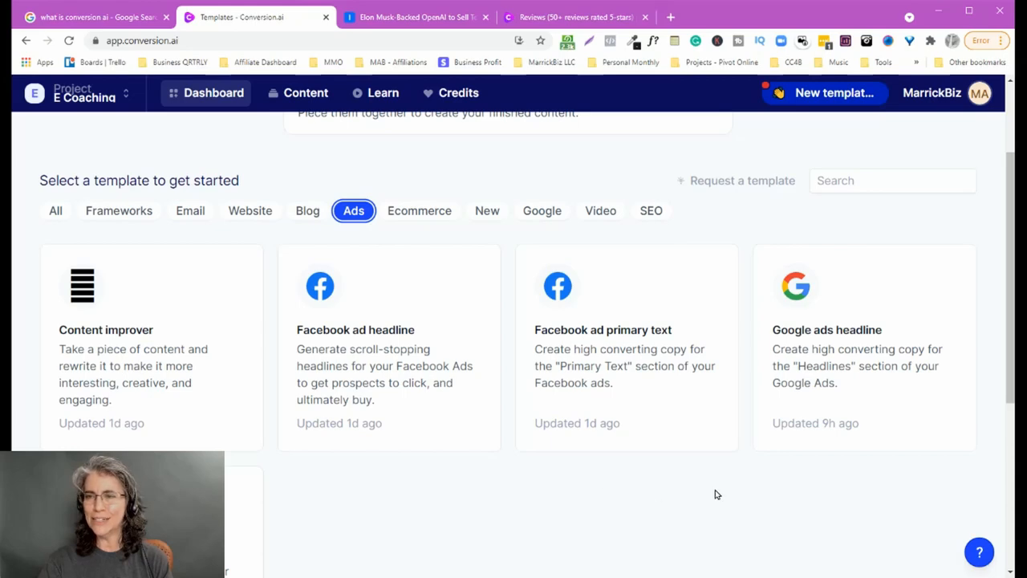
pyautogui.scroll(-3)
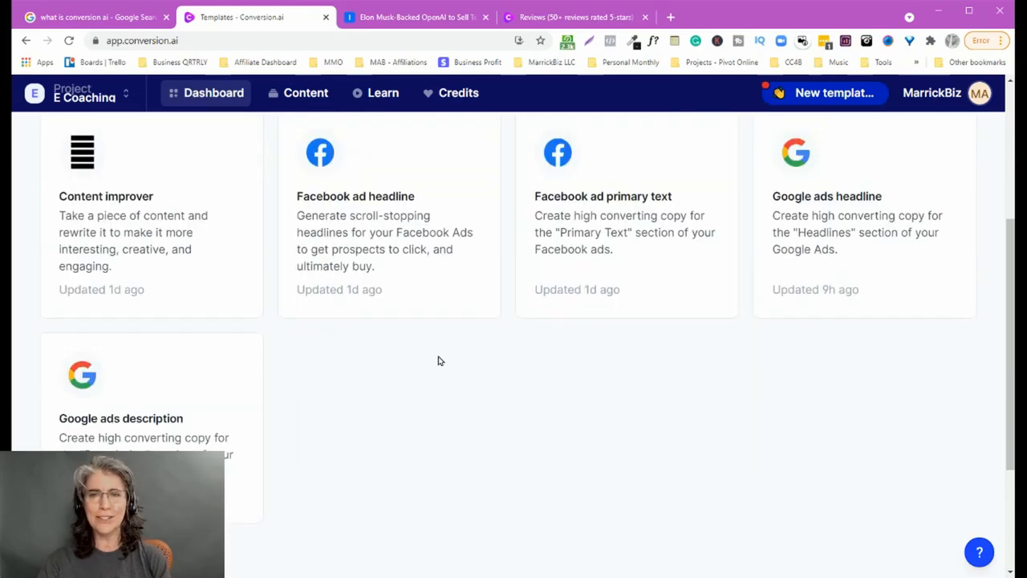
# - Filter to Ecommerce and browse product description and Amazon listing templates
pyautogui.click(419, 277)
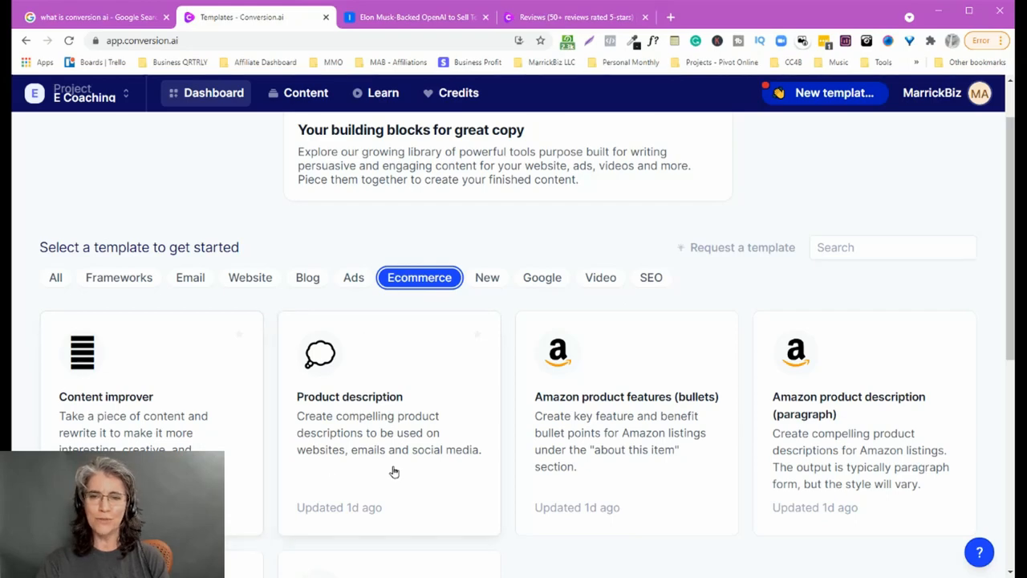
pyautogui.moveTo(615, 480)
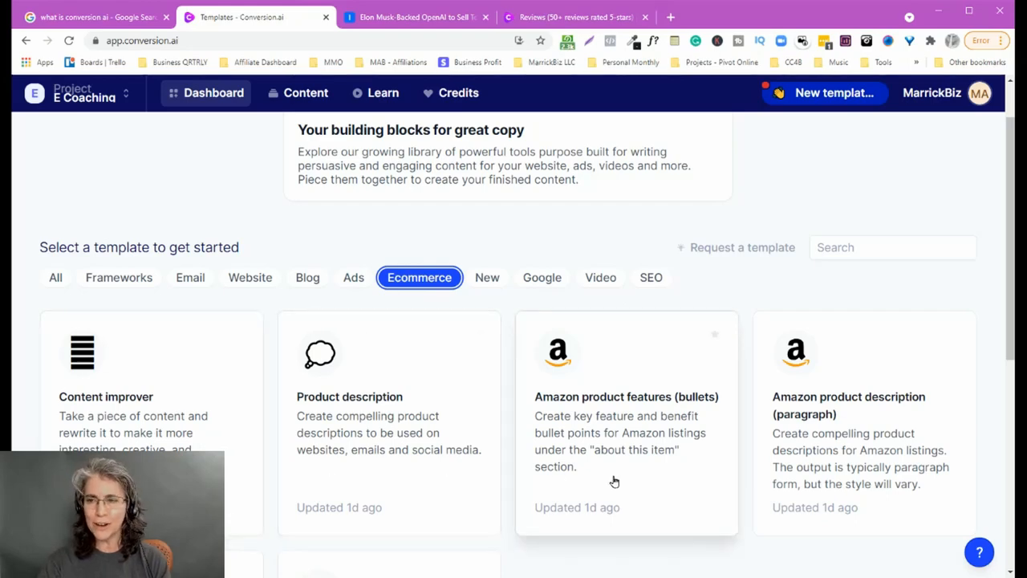
pyautogui.scroll(-3)
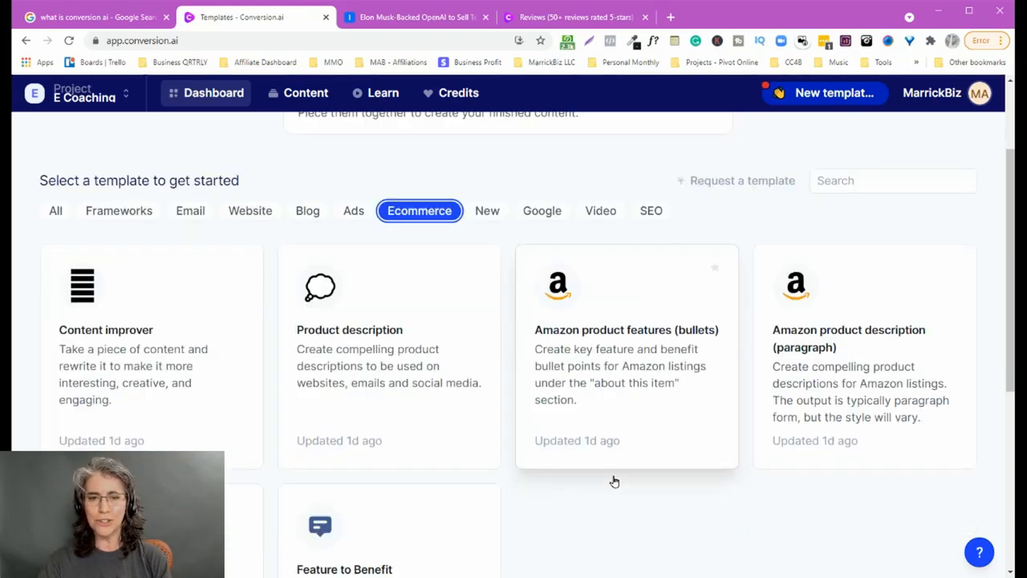
pyautogui.scroll(-3)
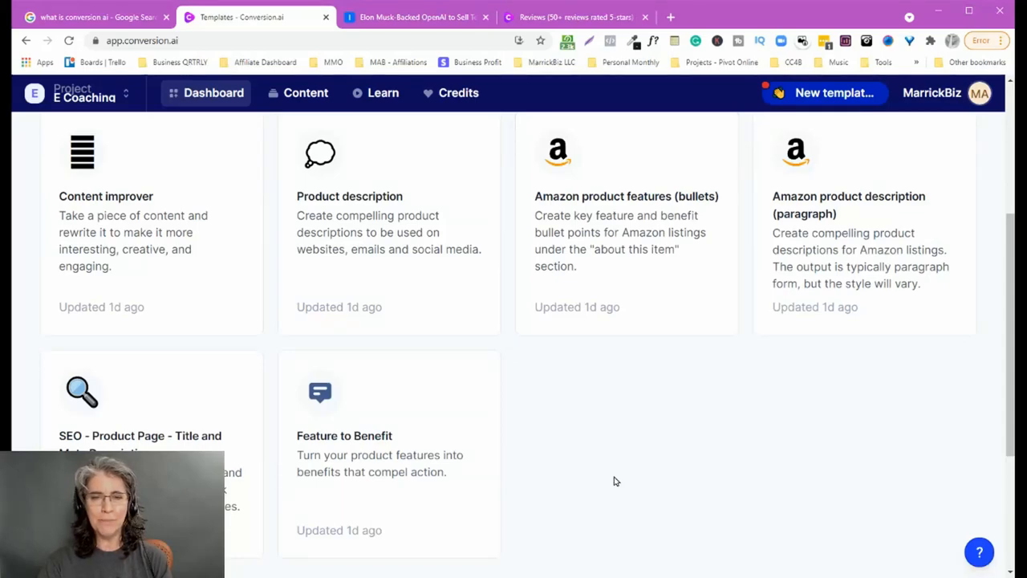
pyautogui.moveTo(610, 488)
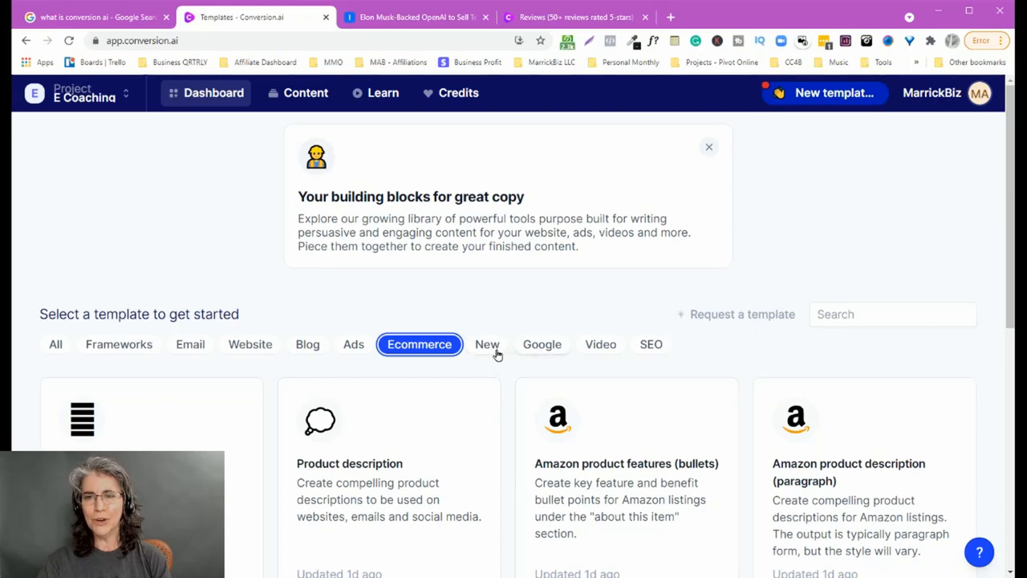
# - View the New templates, then filter to Google ads and My Business post templates
pyautogui.click(487, 345)
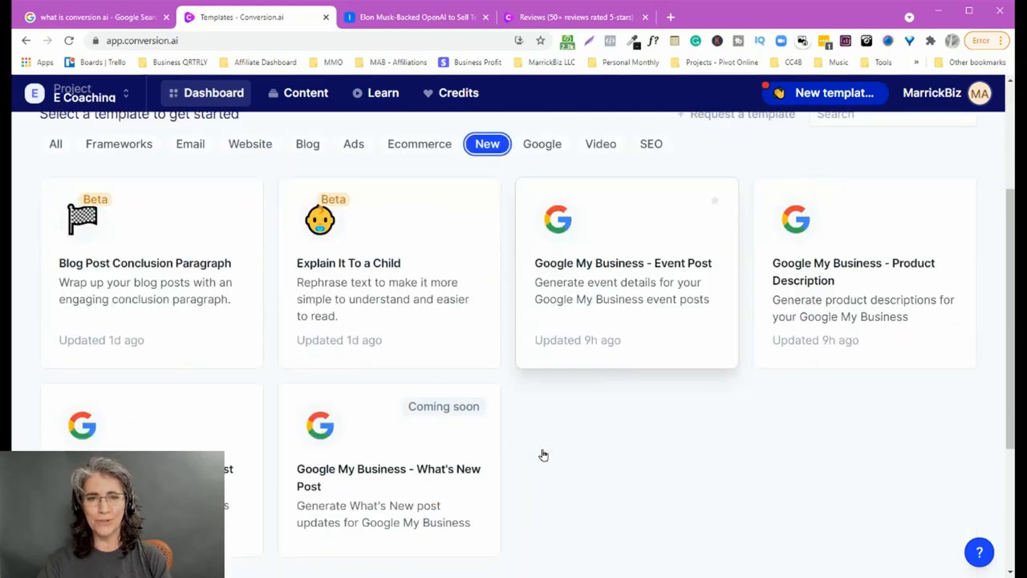
pyautogui.moveTo(200, 353)
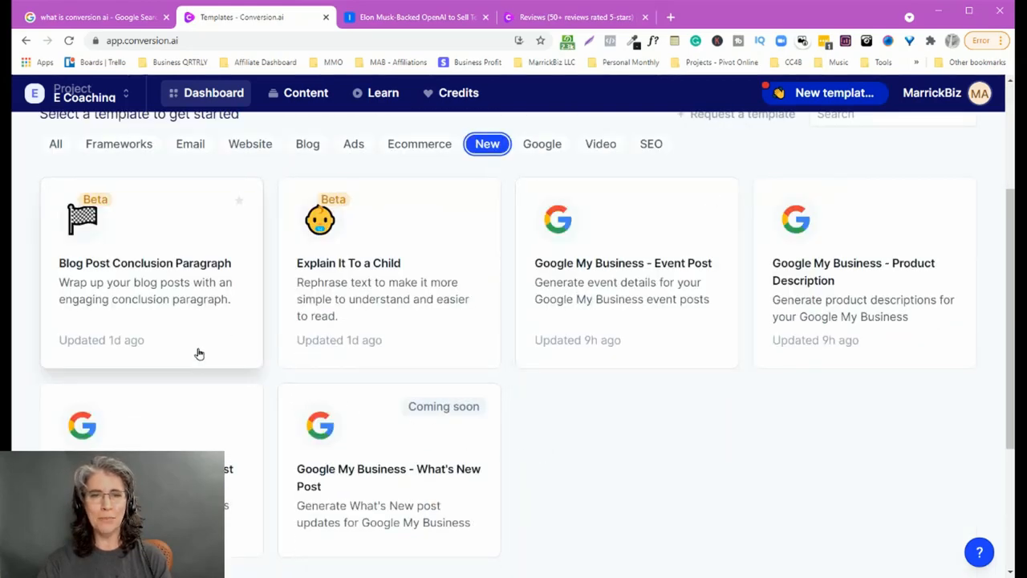
pyautogui.moveTo(403, 333)
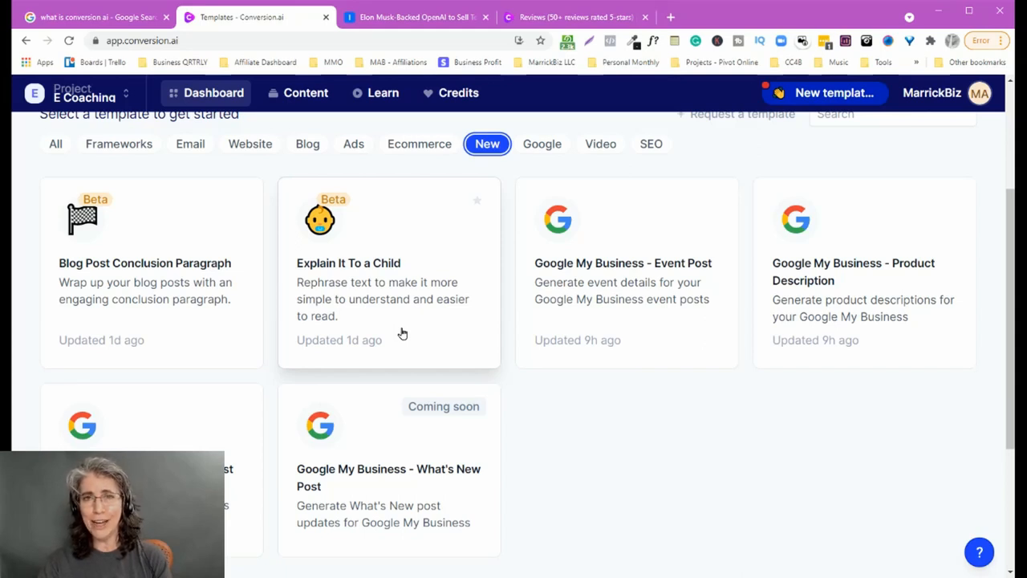
pyautogui.moveTo(757, 502)
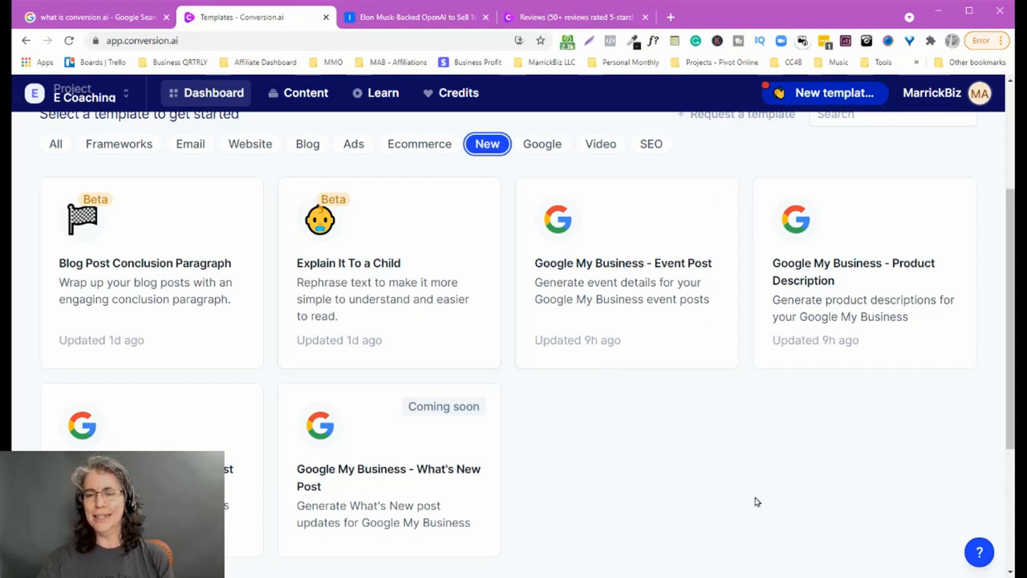
pyautogui.moveTo(763, 507)
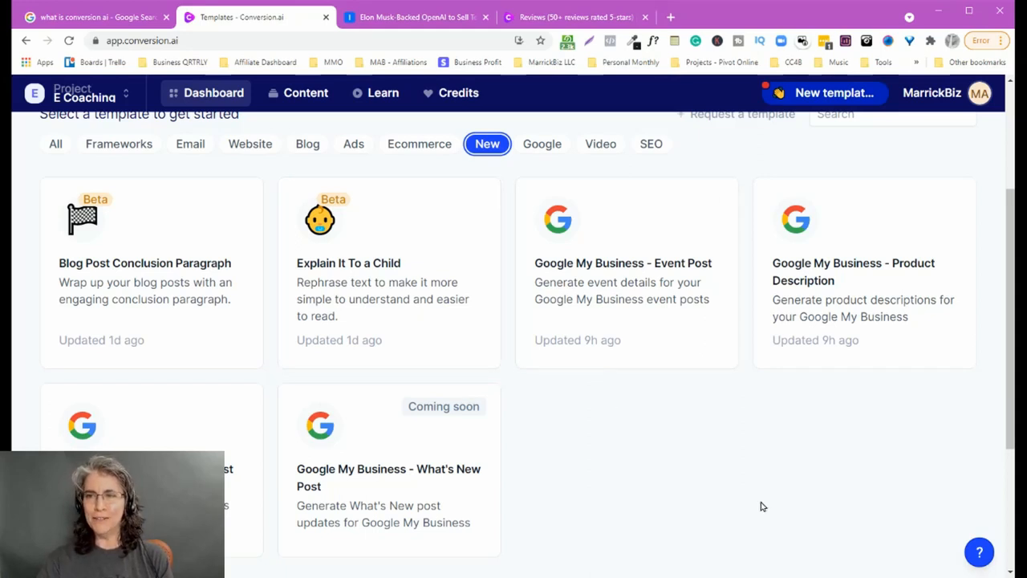
pyautogui.moveTo(821, 441)
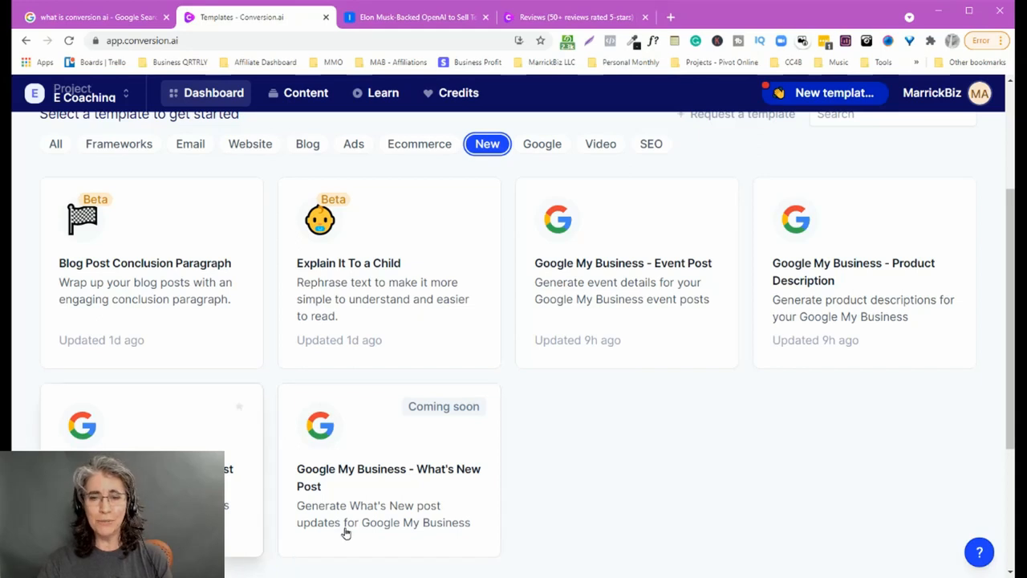
pyautogui.moveTo(634, 520)
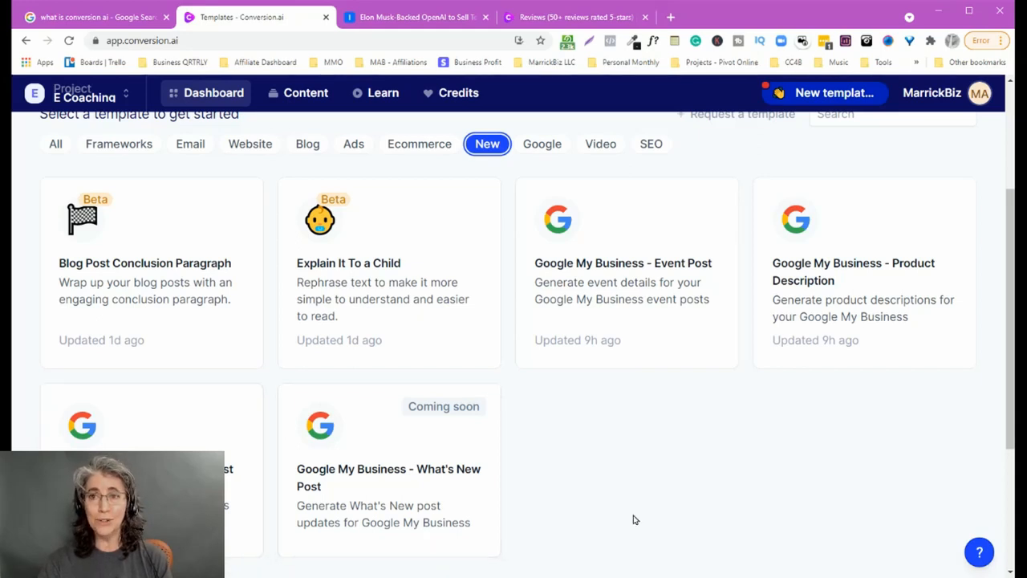
pyautogui.click(542, 144)
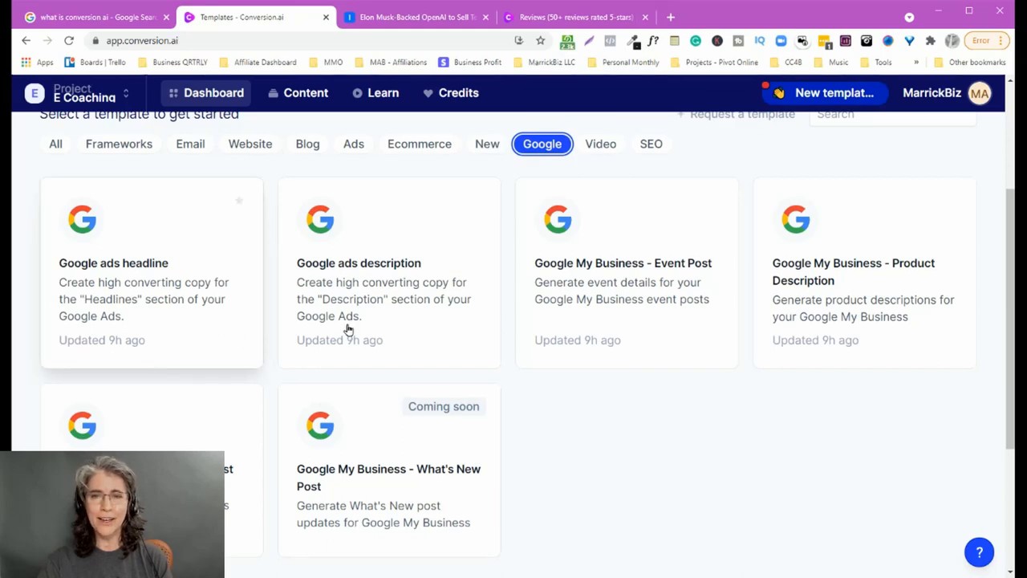
pyautogui.click(601, 144)
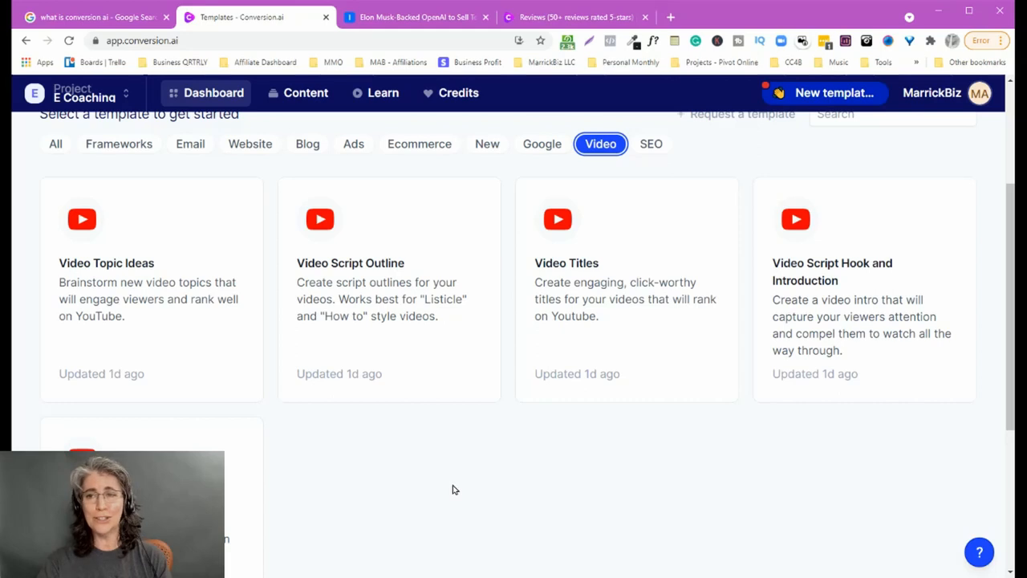
pyautogui.moveTo(189, 343)
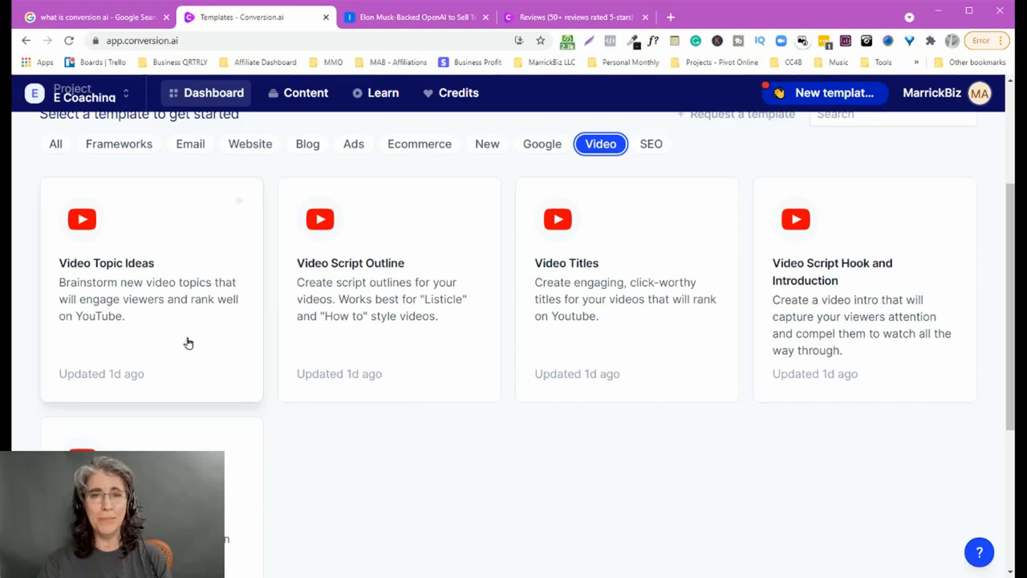
pyautogui.moveTo(425, 364)
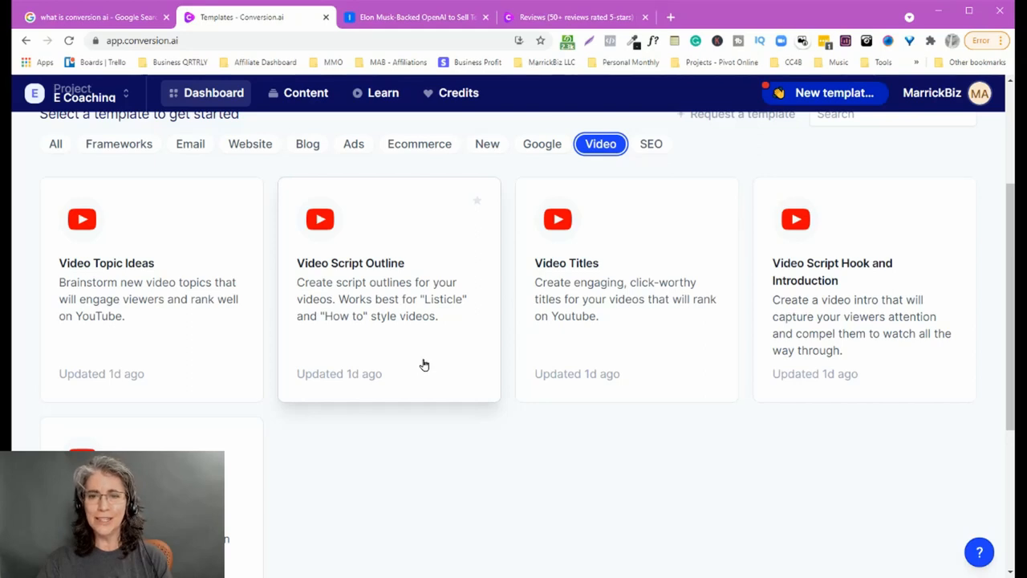
pyautogui.moveTo(640, 354)
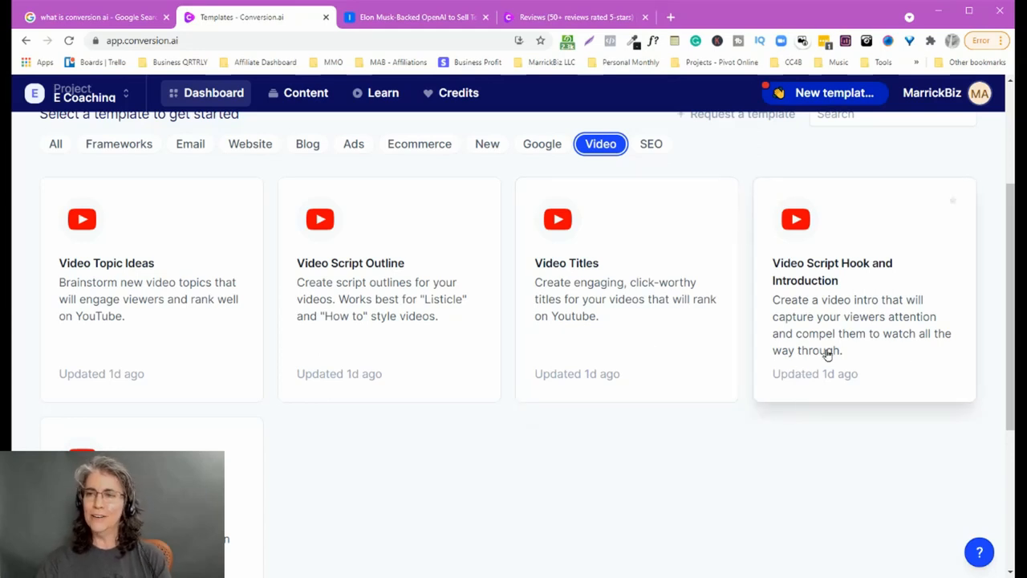
pyautogui.moveTo(899, 368)
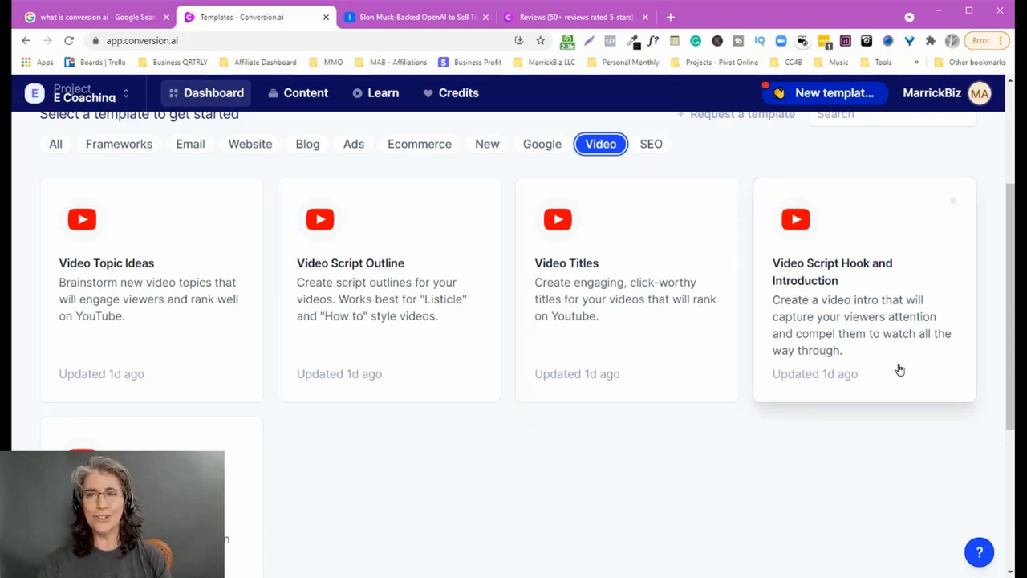
pyautogui.moveTo(473, 482)
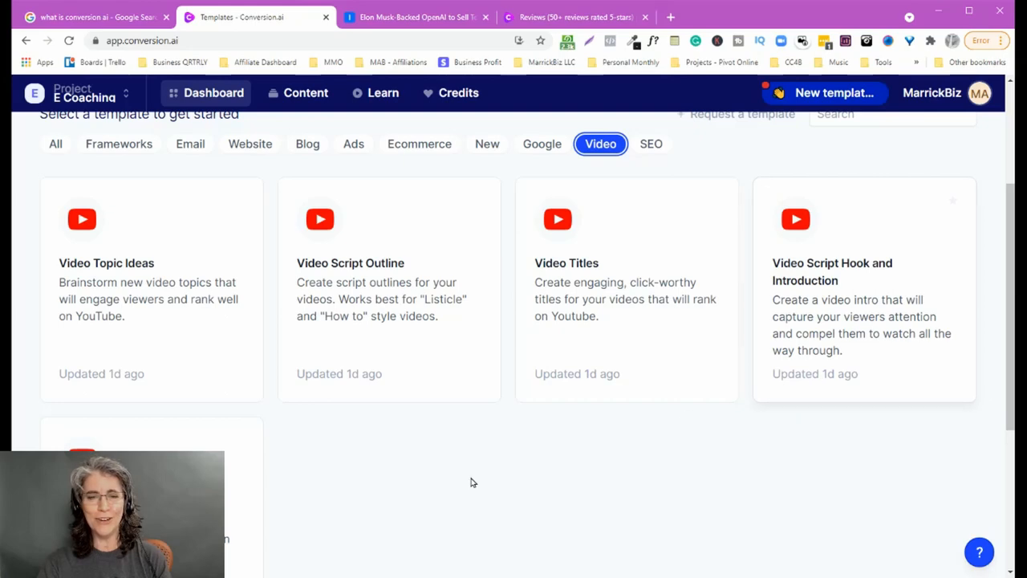
pyautogui.scroll(-3)
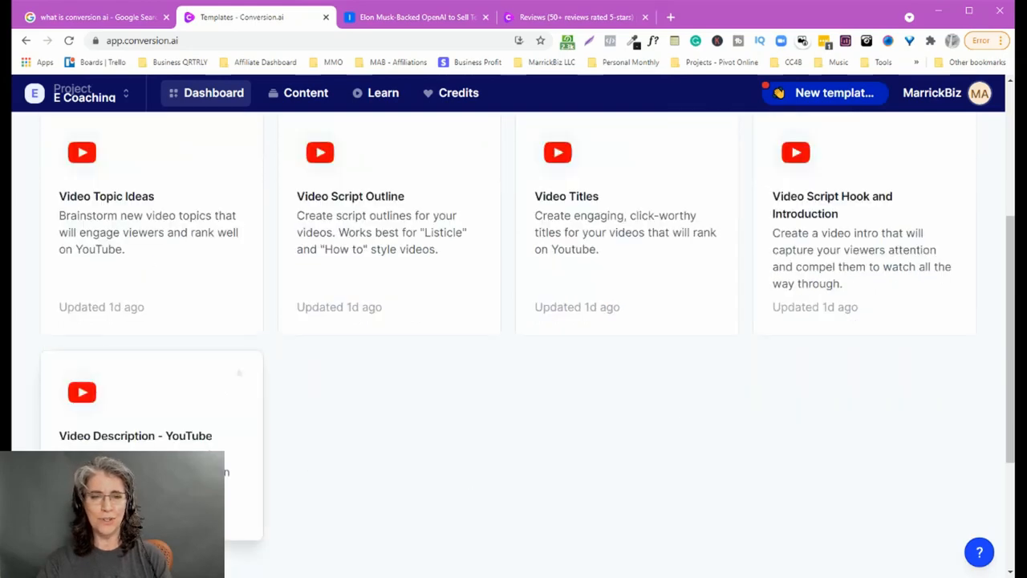
pyautogui.scroll(3)
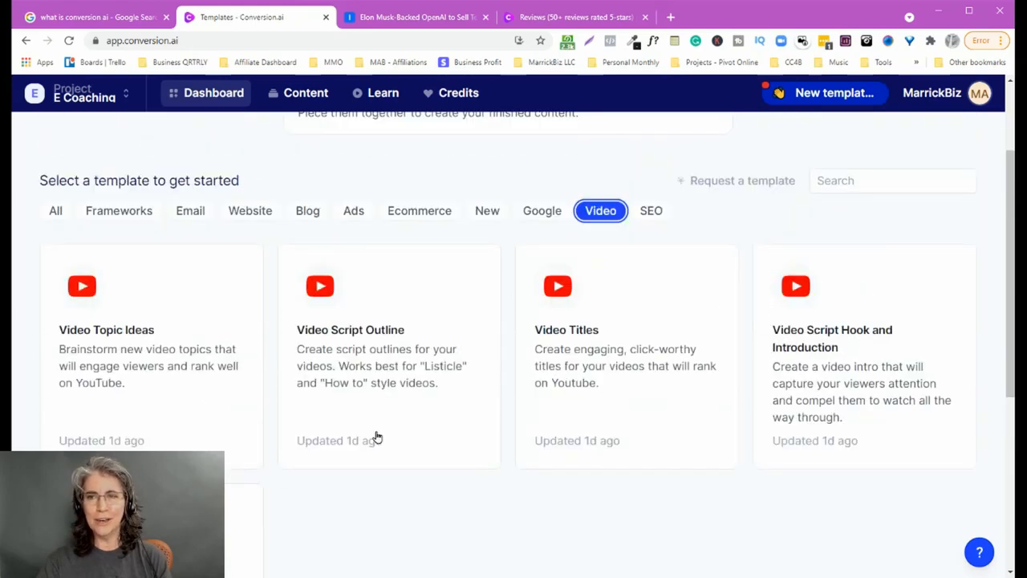
# - Filter to SEO title and meta description templates for blogs, homepages and product pages
pyautogui.click(651, 211)
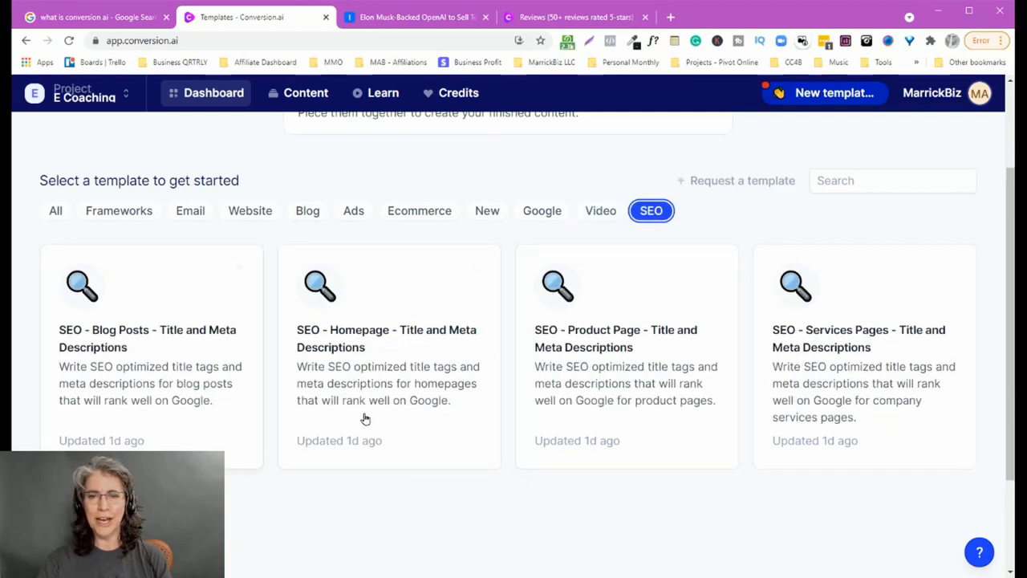
pyautogui.moveTo(640, 388)
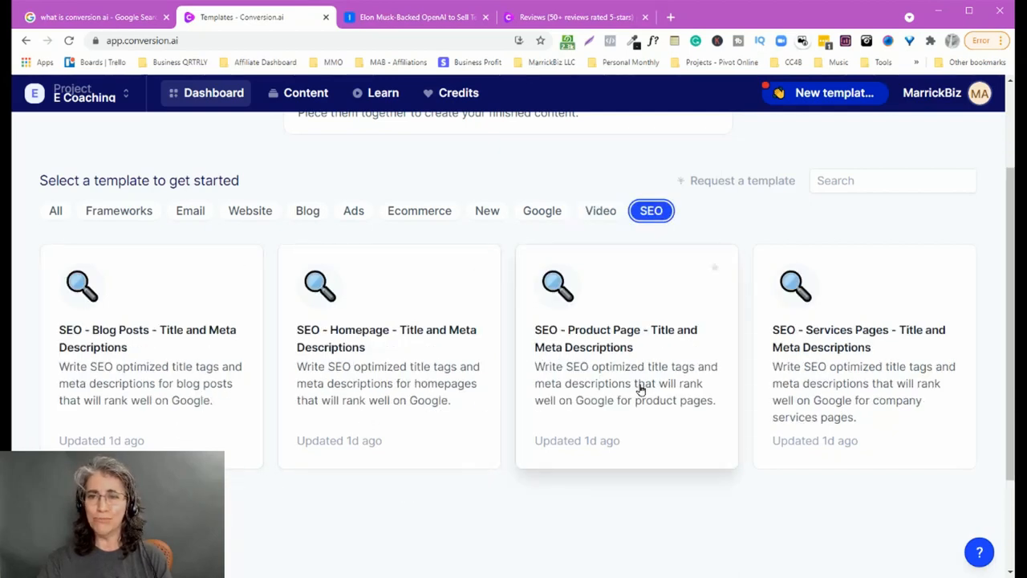
pyautogui.moveTo(865, 383)
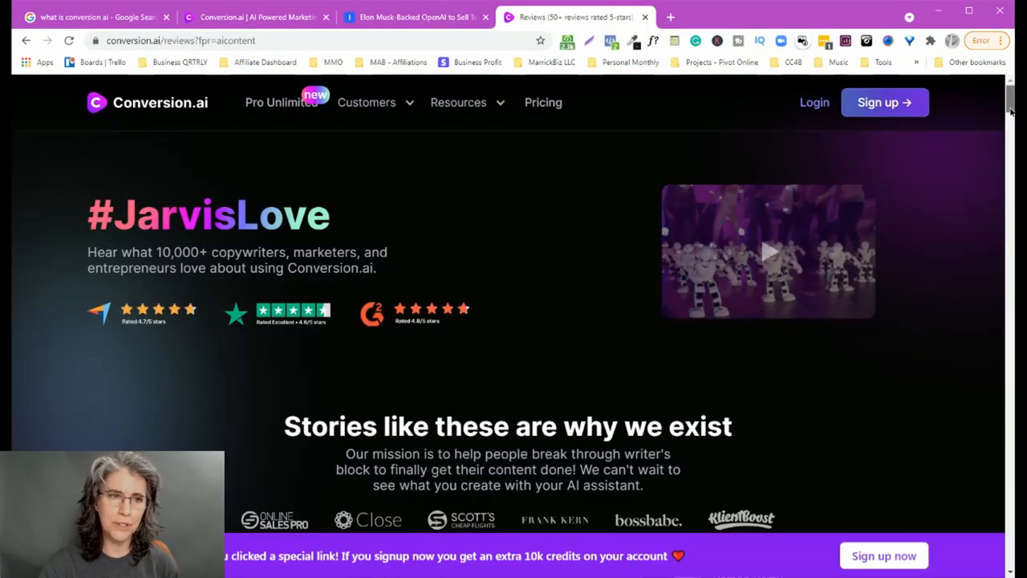
# - Scroll the #JarvisLove testimonials down to the 'Writer's Block Is So 2020' banner
pyautogui.scroll(-3)
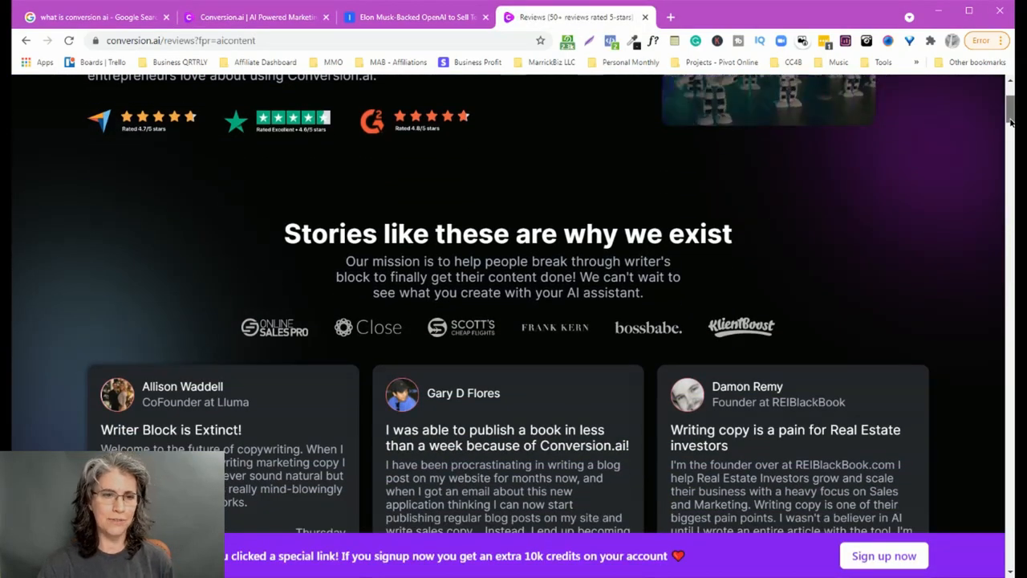
pyautogui.scroll(-3)
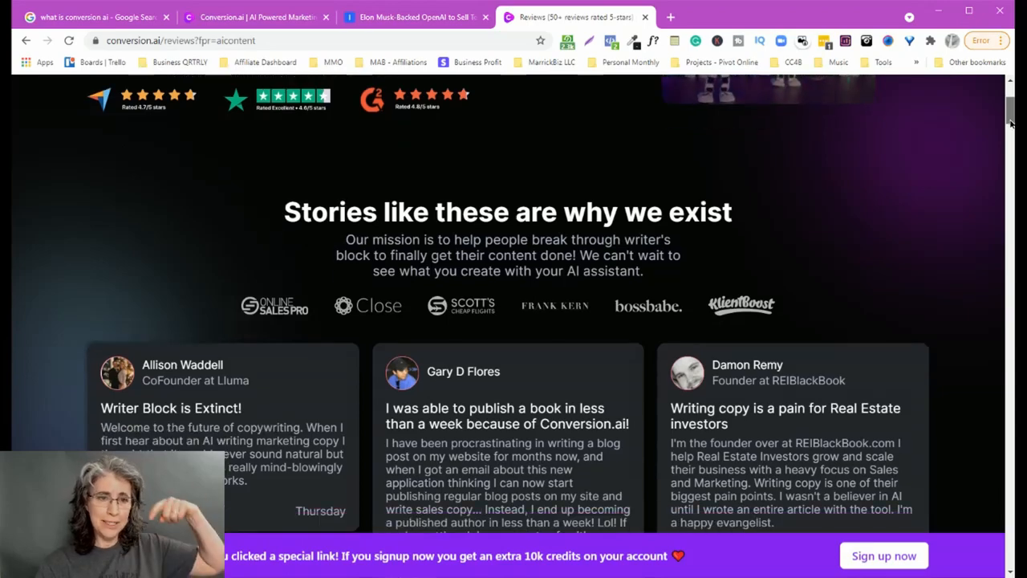
pyautogui.scroll(-3)
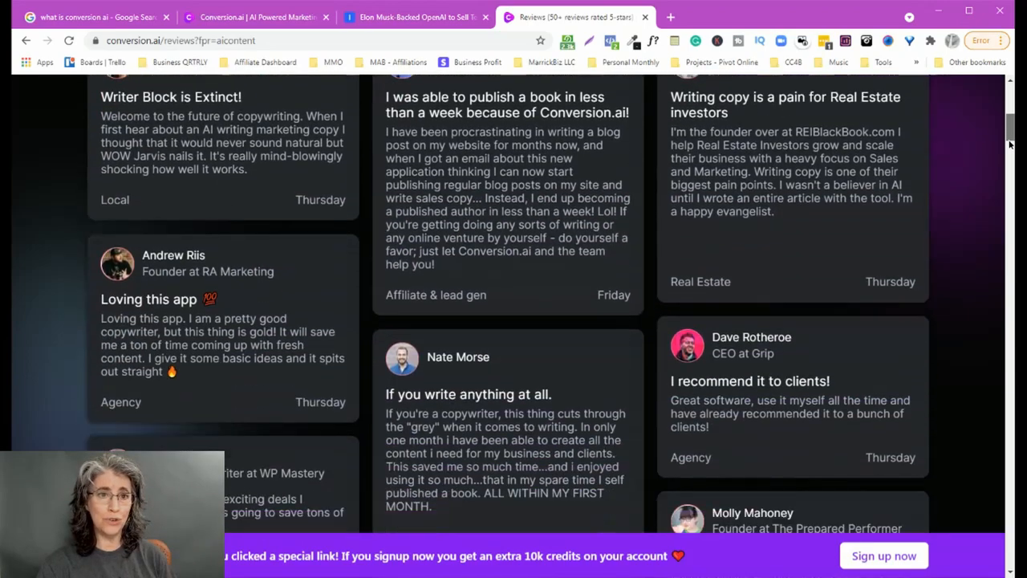
pyautogui.scroll(-3)
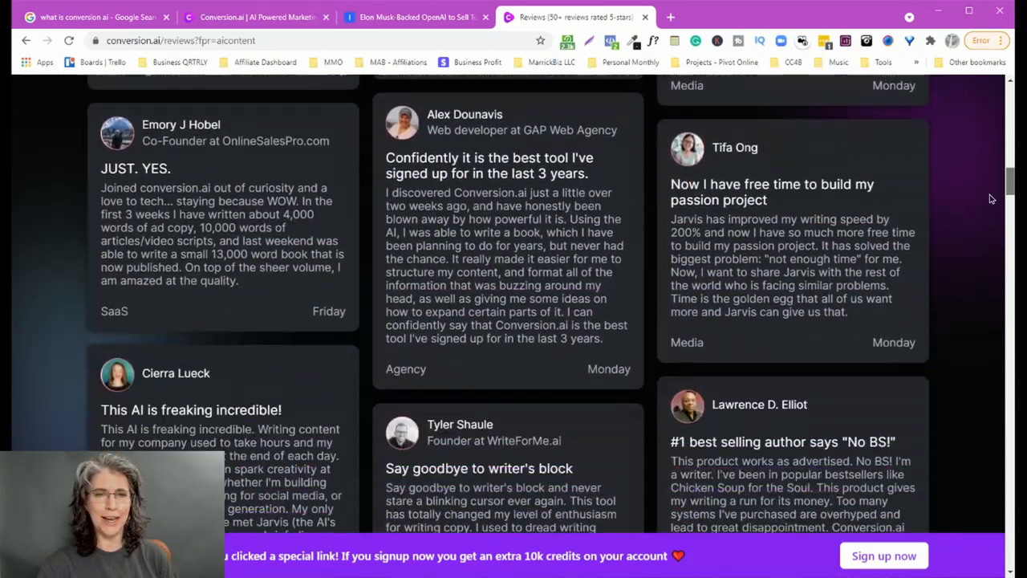
pyautogui.scroll(-3)
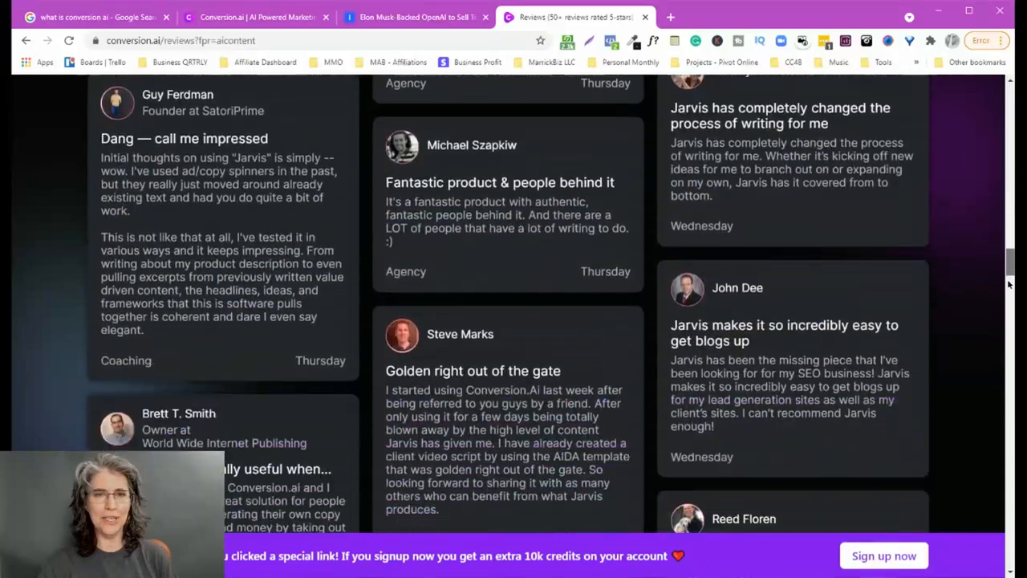
pyautogui.scroll(-3)
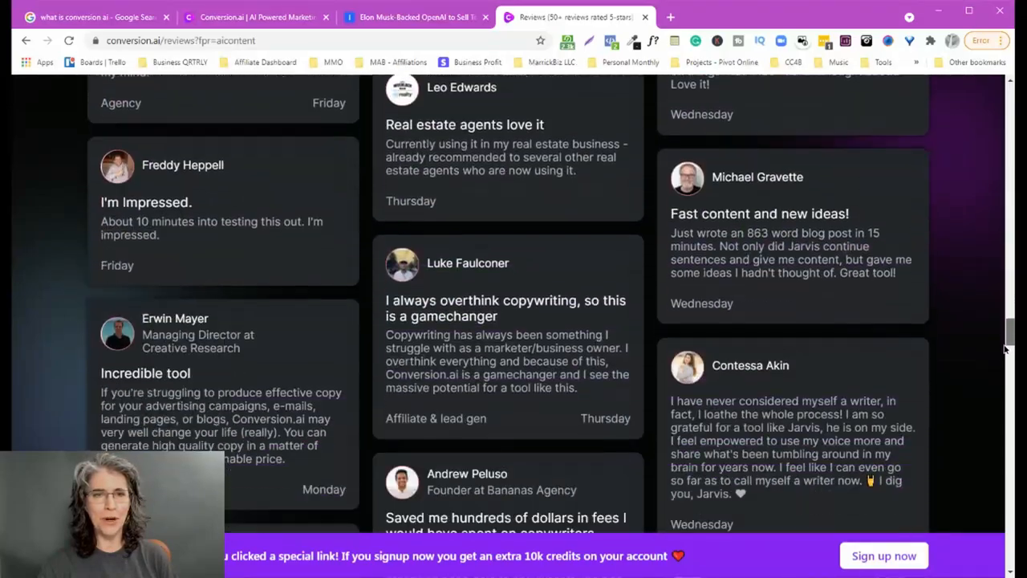
pyautogui.scroll(-3)
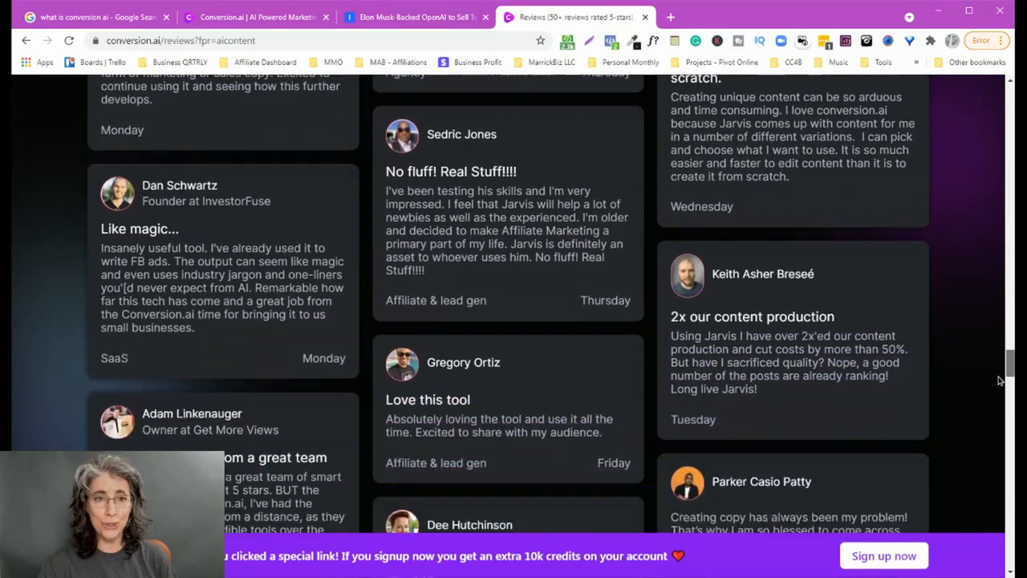
pyautogui.scroll(-3)
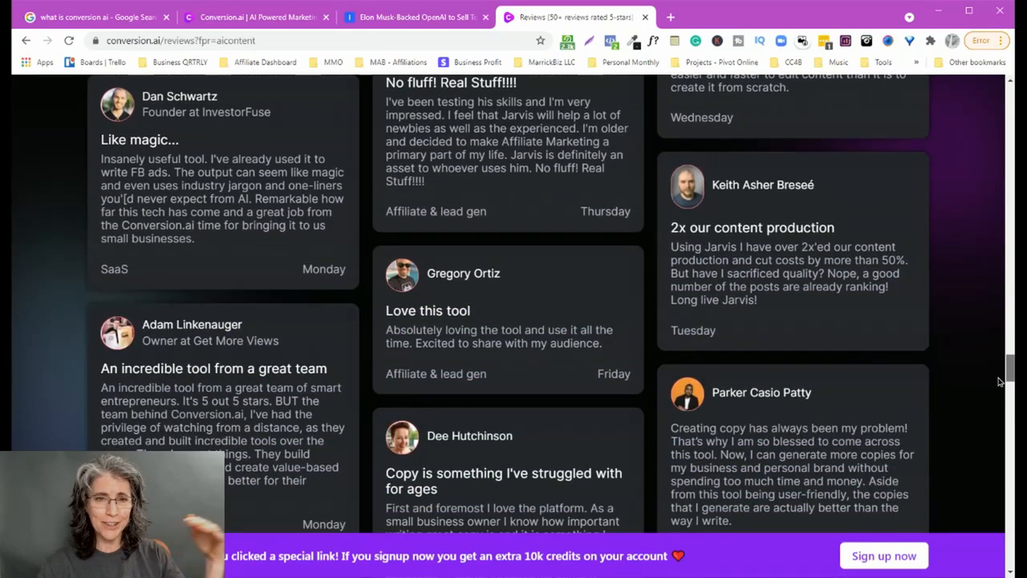
pyautogui.scroll(-3)
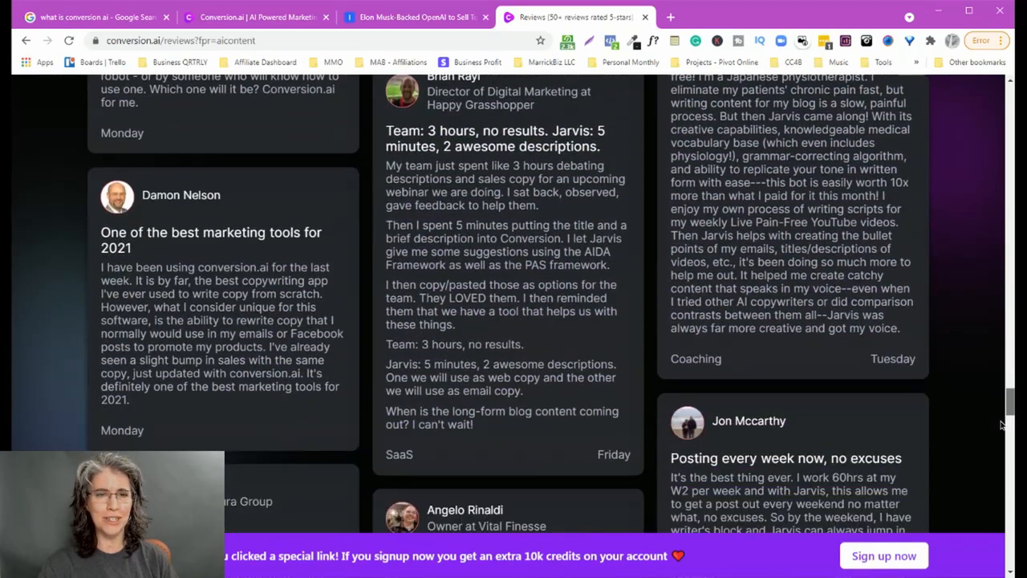
pyautogui.scroll(-3)
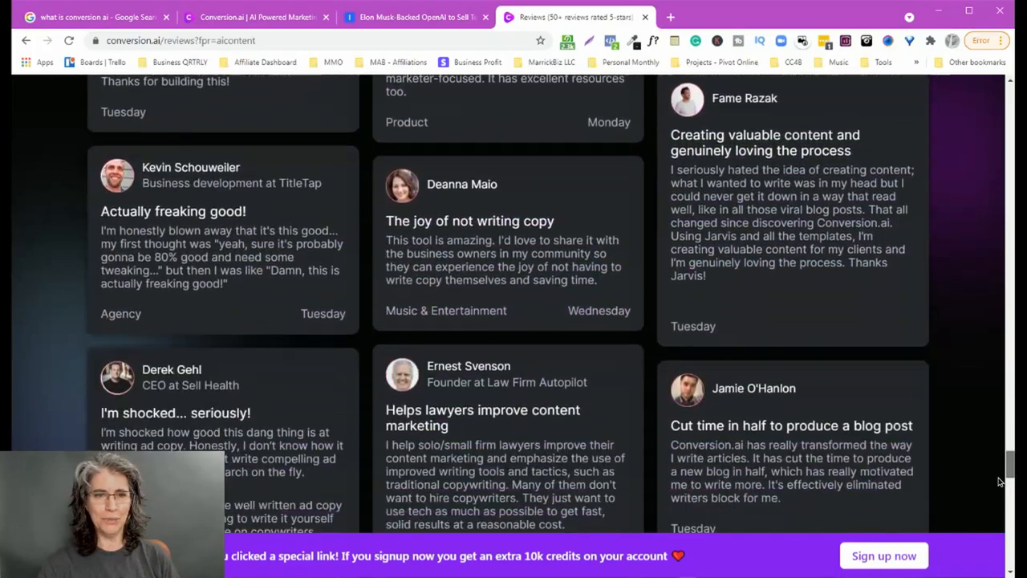
pyautogui.scroll(-3)
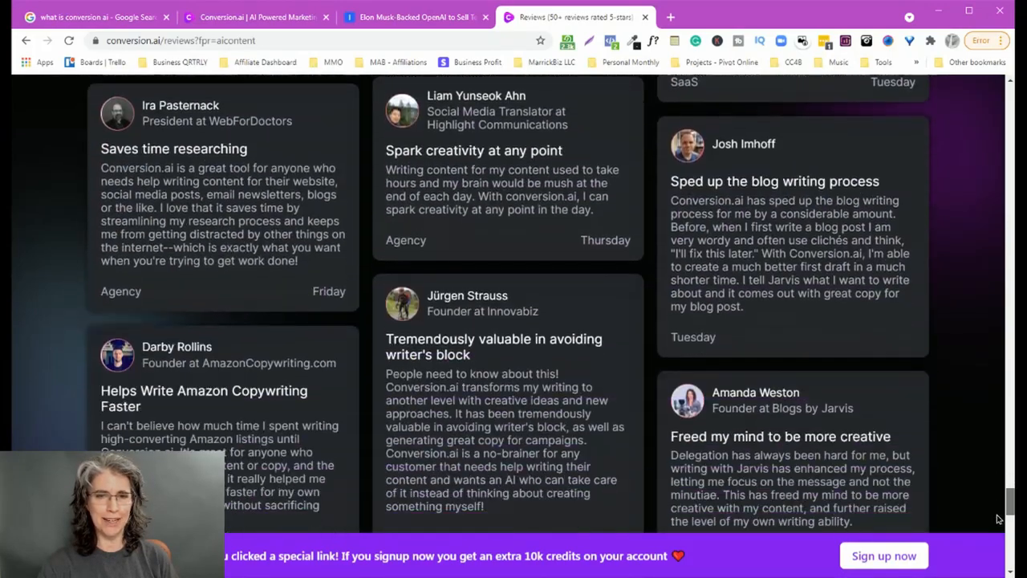
pyautogui.scroll(-3)
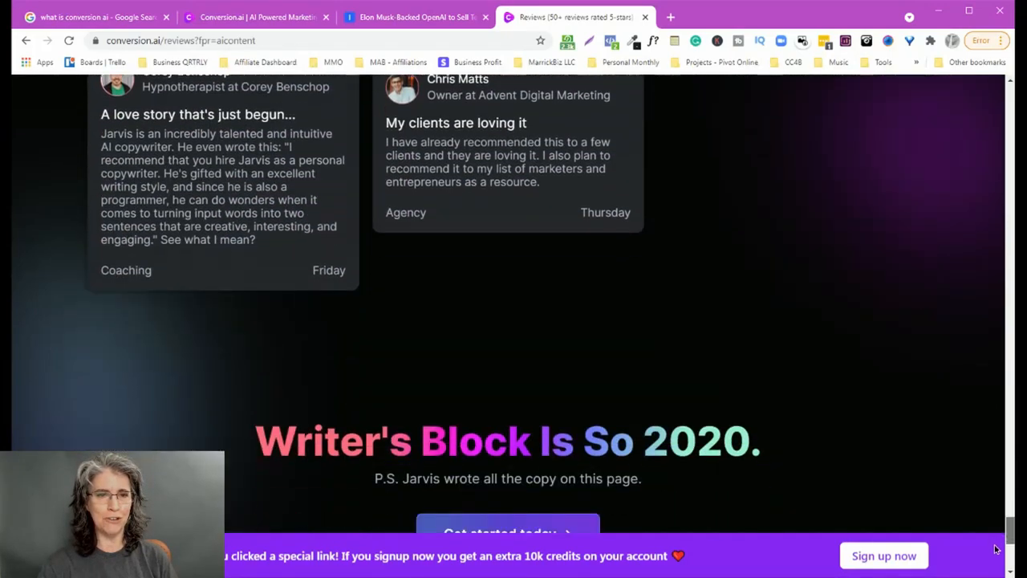
# - Bring the $29 Starter and $99 Pro plan cards into view on the Plans & Pricing page
pyautogui.scroll(-3)
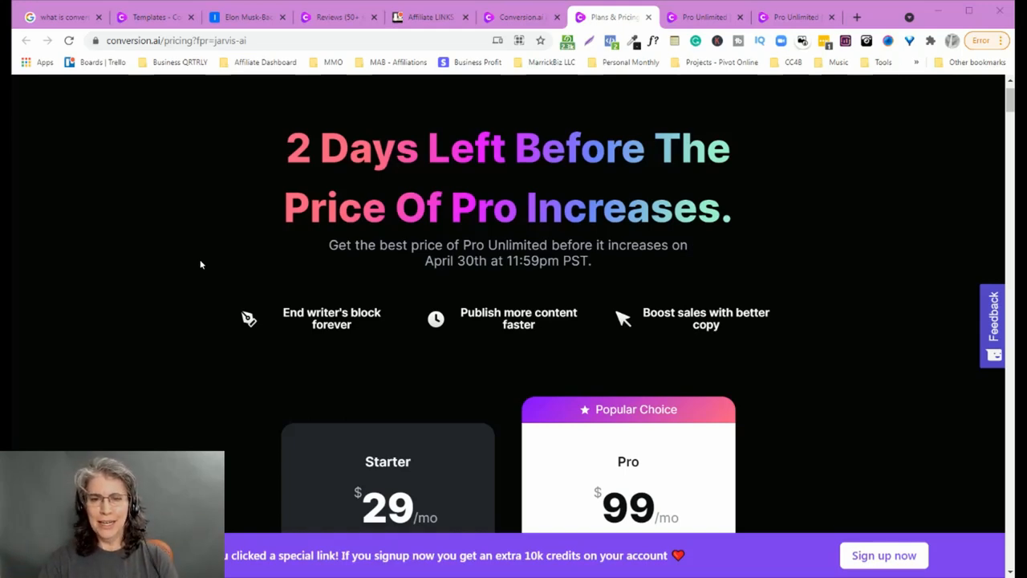
# - Scroll to the 'Starter includes' and 'Pro includes' lists, e.g. 5 versus unlimited project folders
pyautogui.scroll(-3)
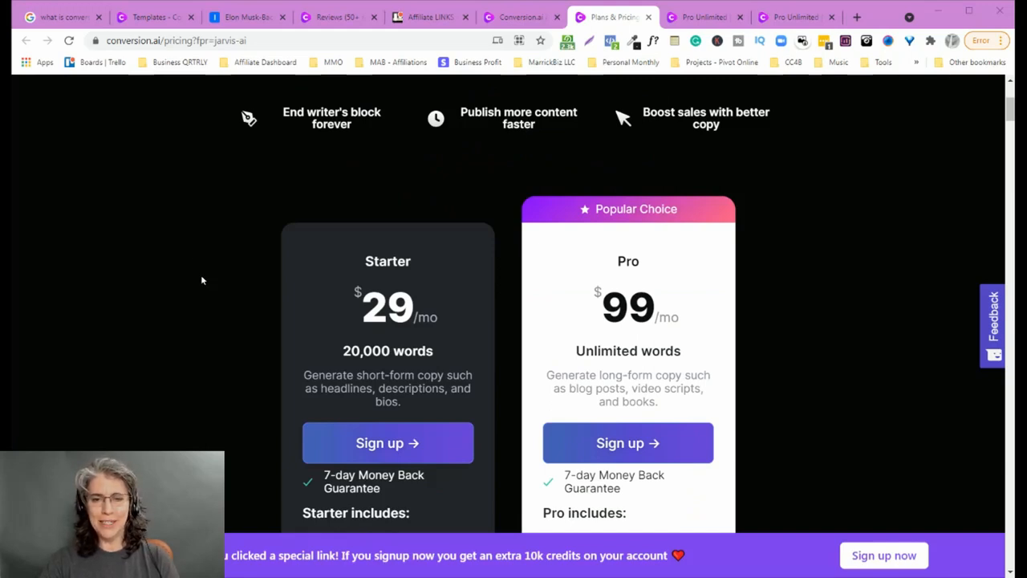
pyautogui.moveTo(177, 373)
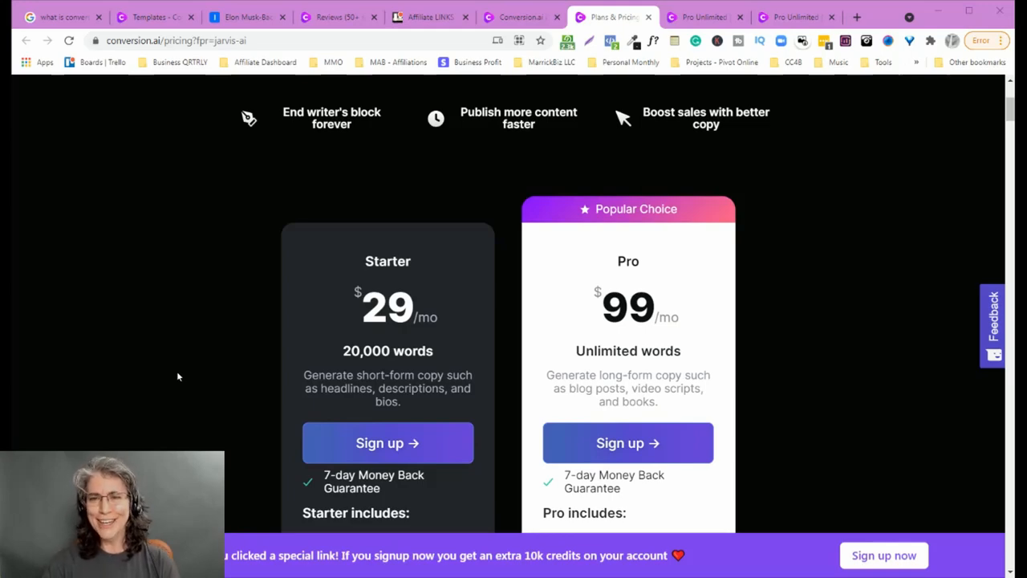
pyautogui.scroll(-3)
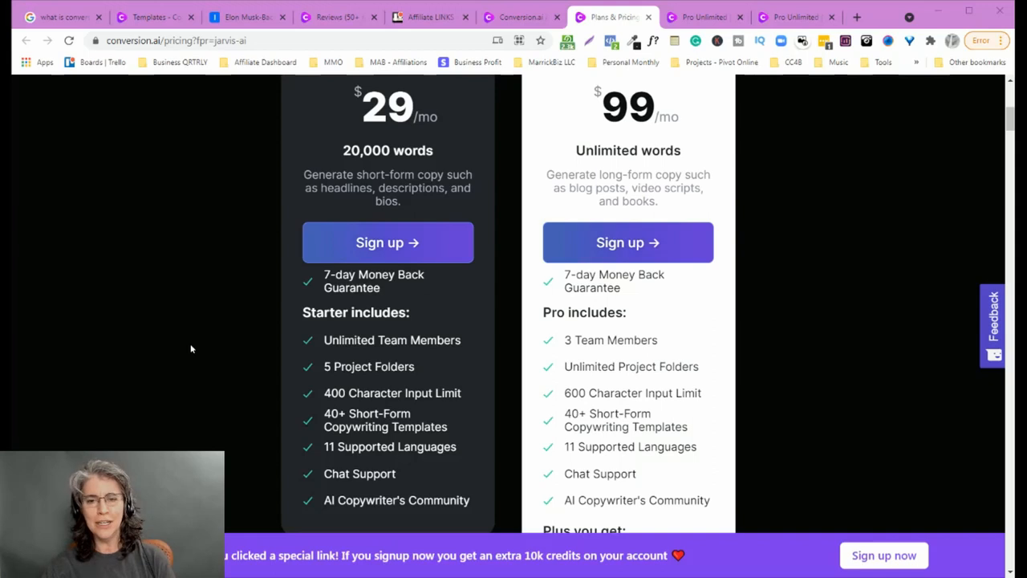
pyautogui.moveTo(594, 313)
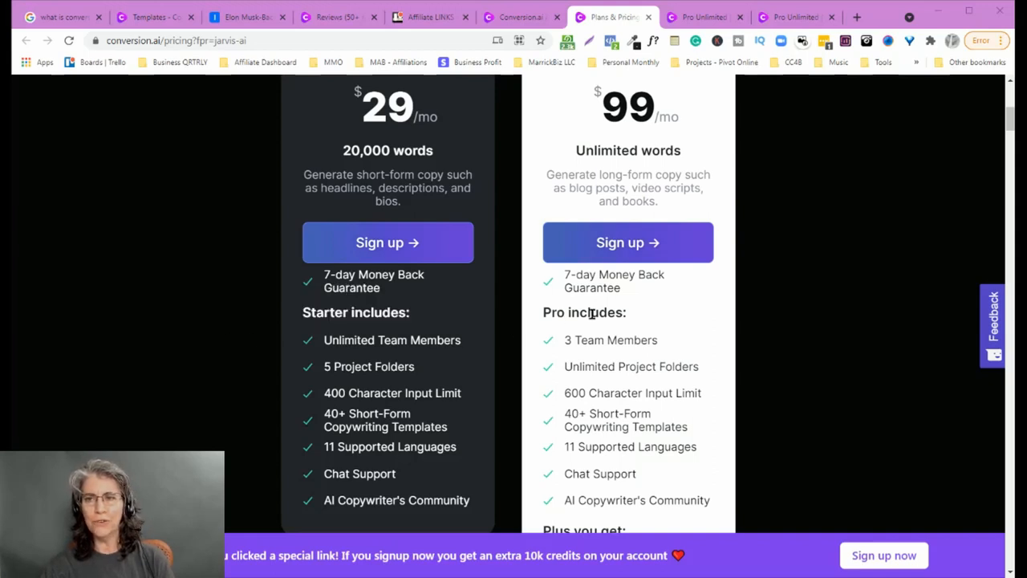
pyautogui.moveTo(669, 164)
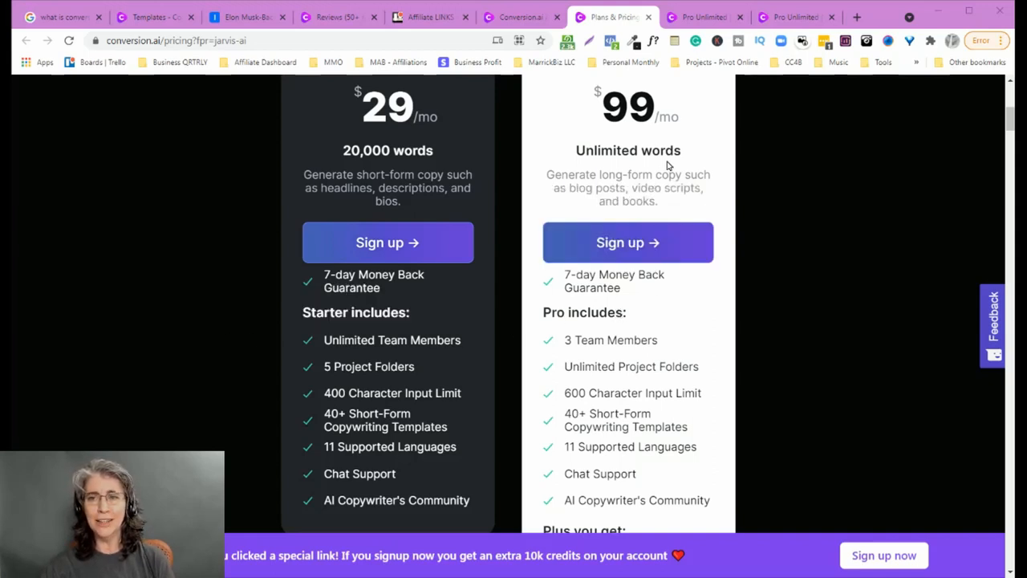
pyautogui.moveTo(699, 174)
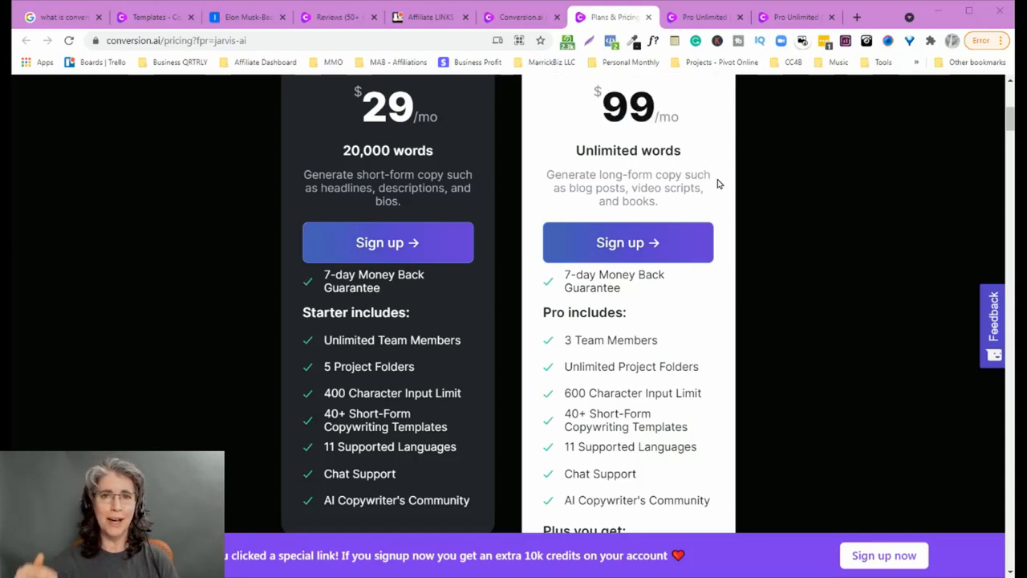
# - Scroll back to the pricing headline, then down to the 7-day money back guarantee section
pyautogui.scroll(3)
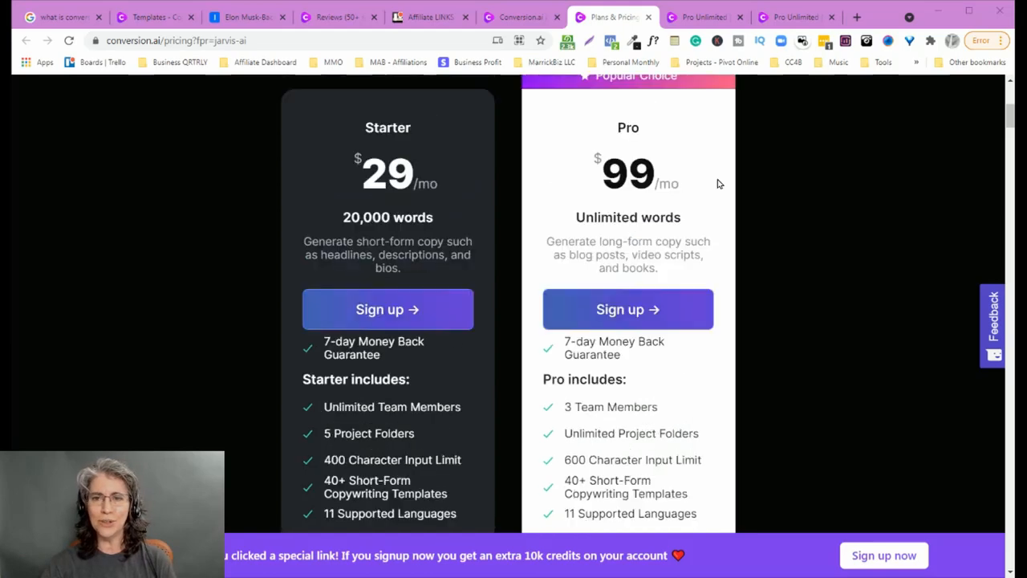
pyautogui.scroll(3)
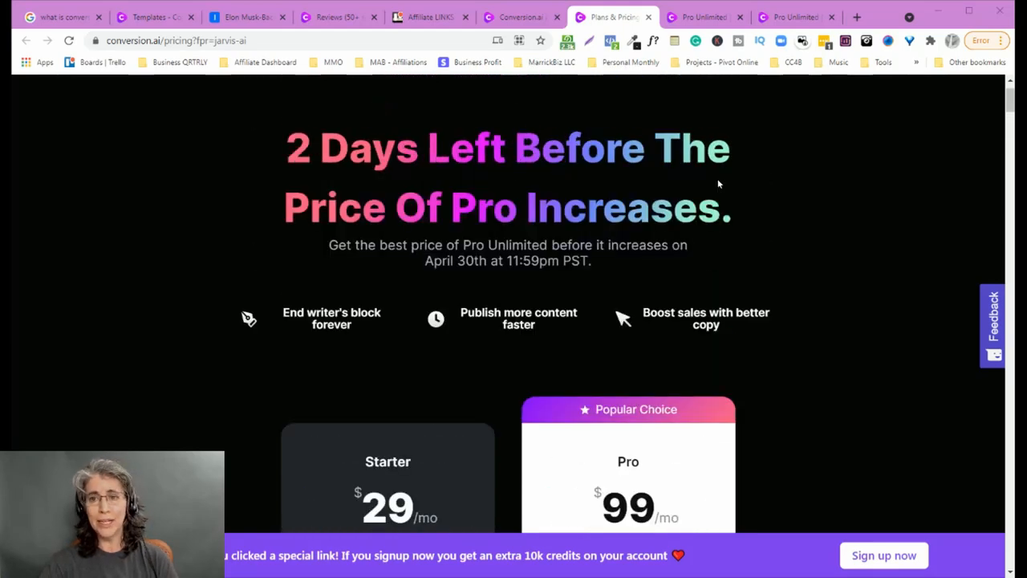
pyautogui.scroll(-3)
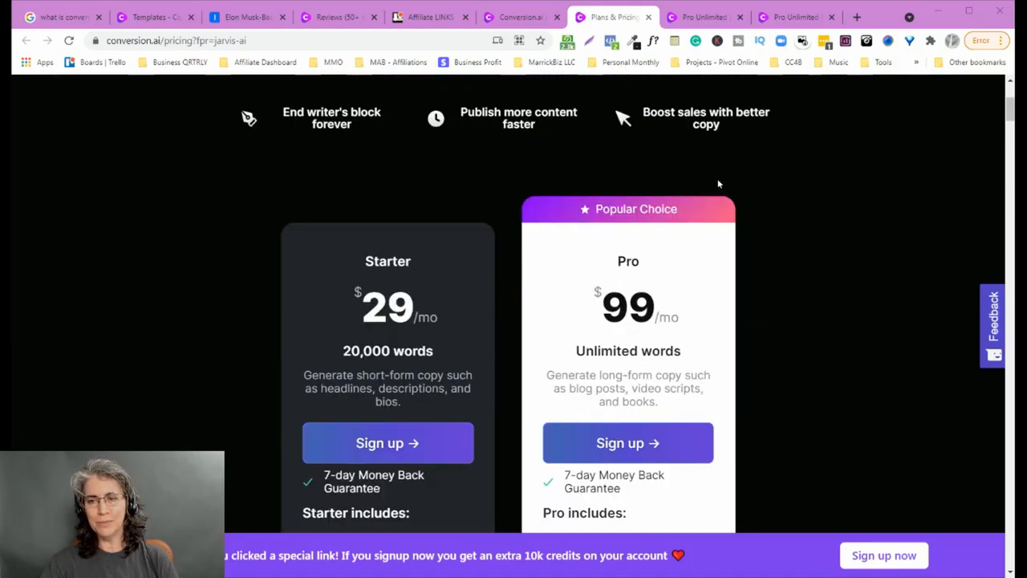
pyautogui.scroll(-3)
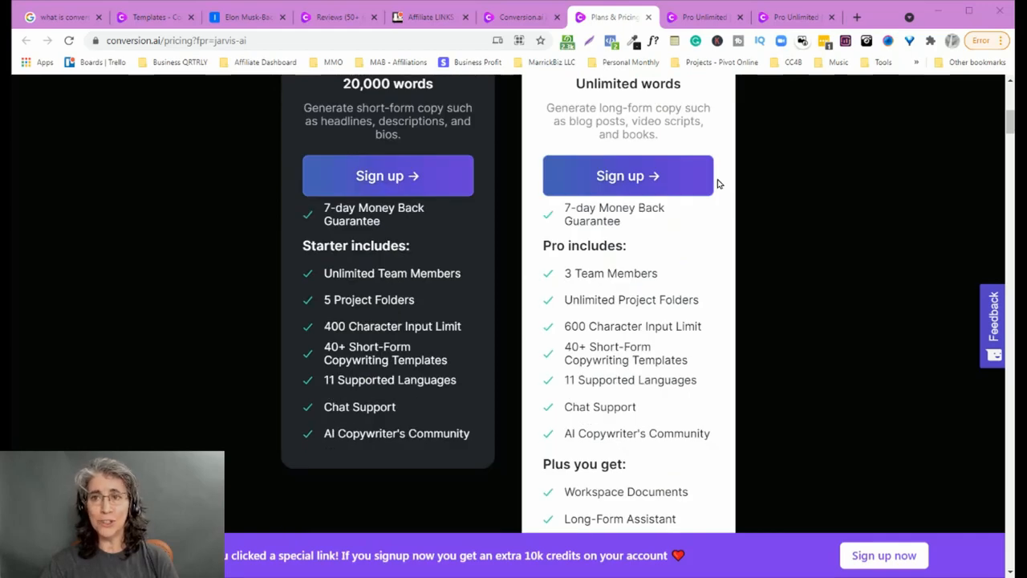
pyautogui.scroll(-3)
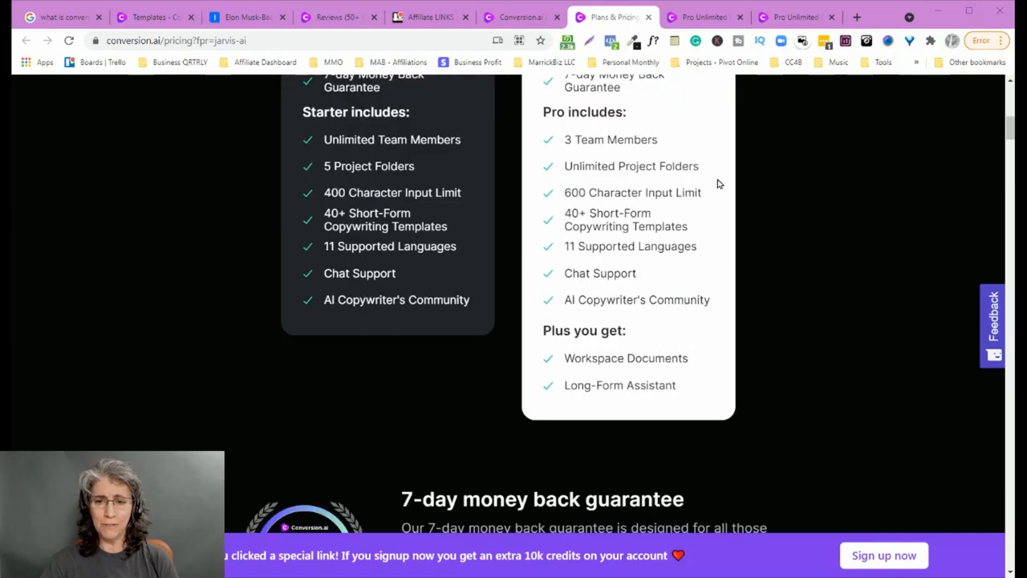
pyautogui.scroll(-3)
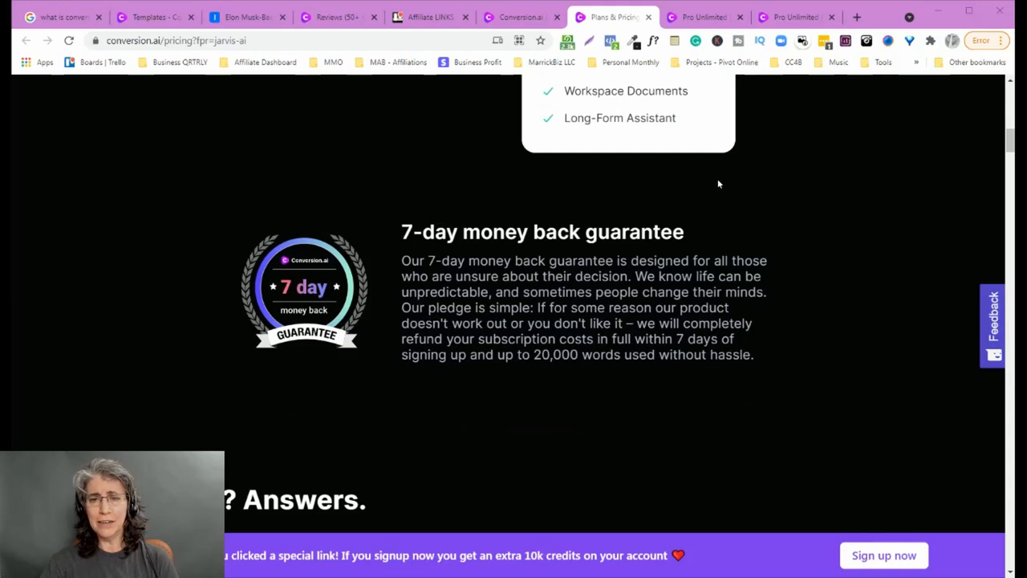
pyautogui.scroll(-3)
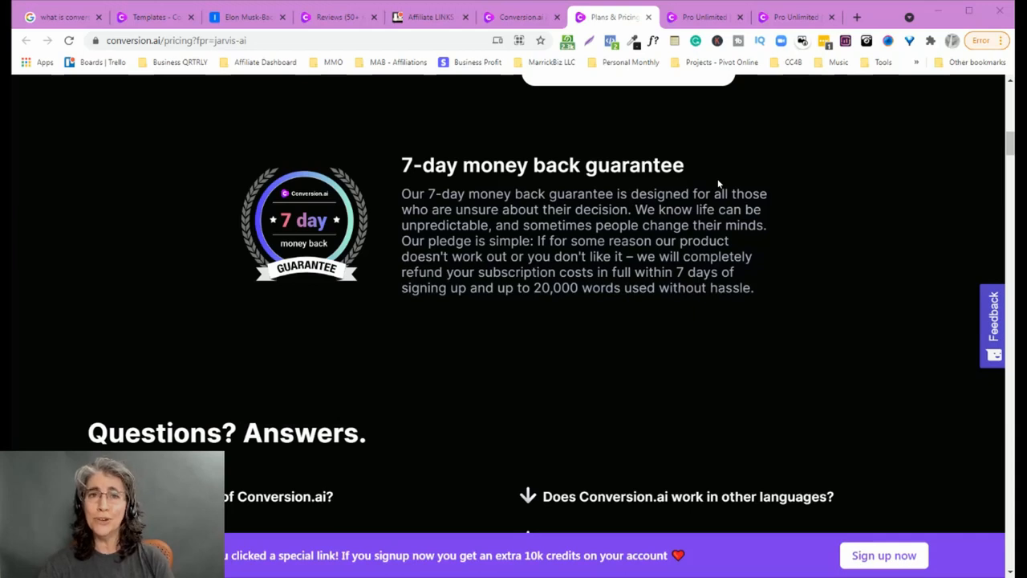
pyautogui.moveTo(759, 316)
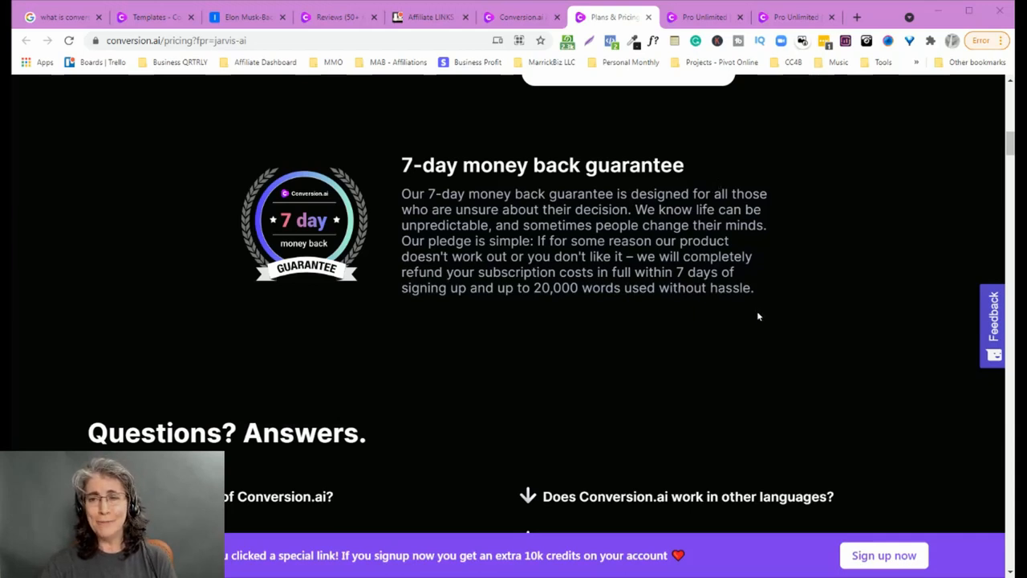
pyautogui.moveTo(753, 341)
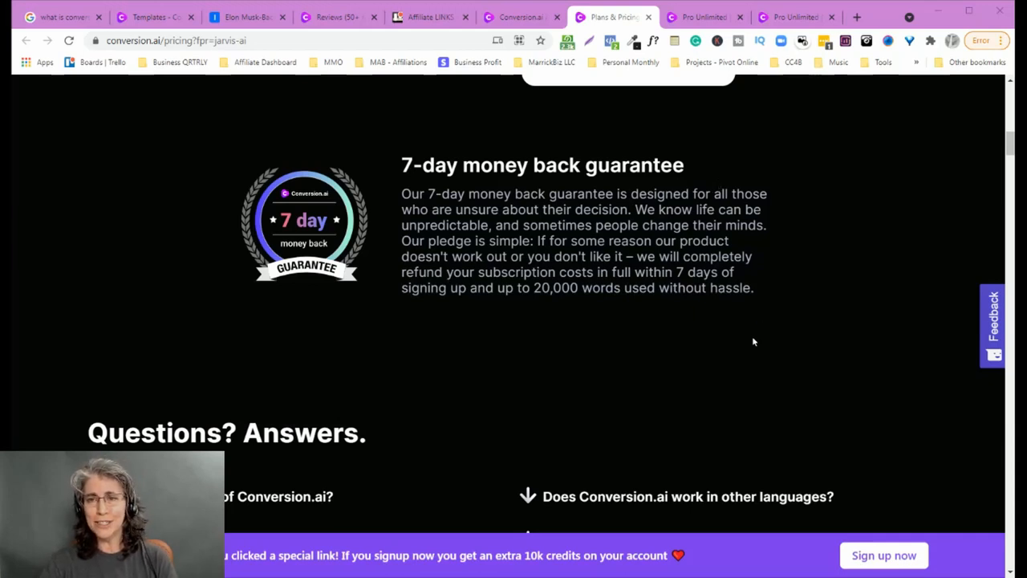
# - Scroll through the testimonial cards to the 'Save Hours Every Week' Go Pro Unlimited section
pyautogui.scroll(-3)
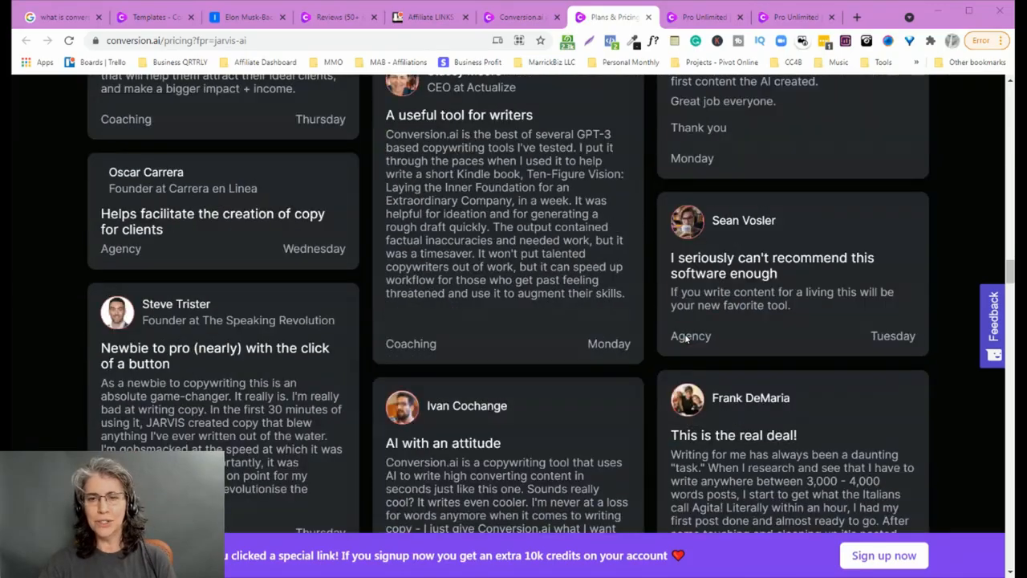
pyautogui.scroll(-3)
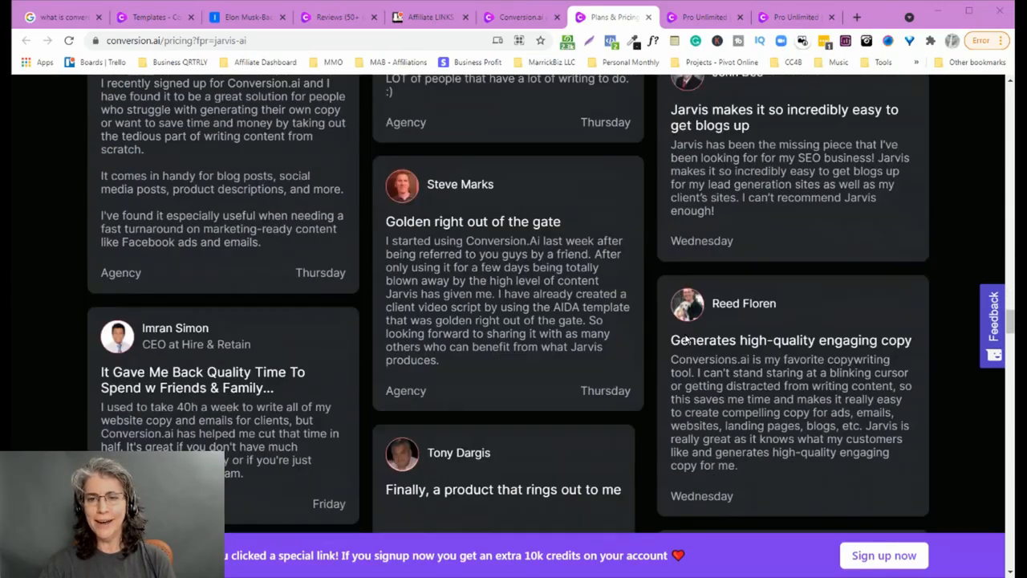
pyautogui.scroll(-3)
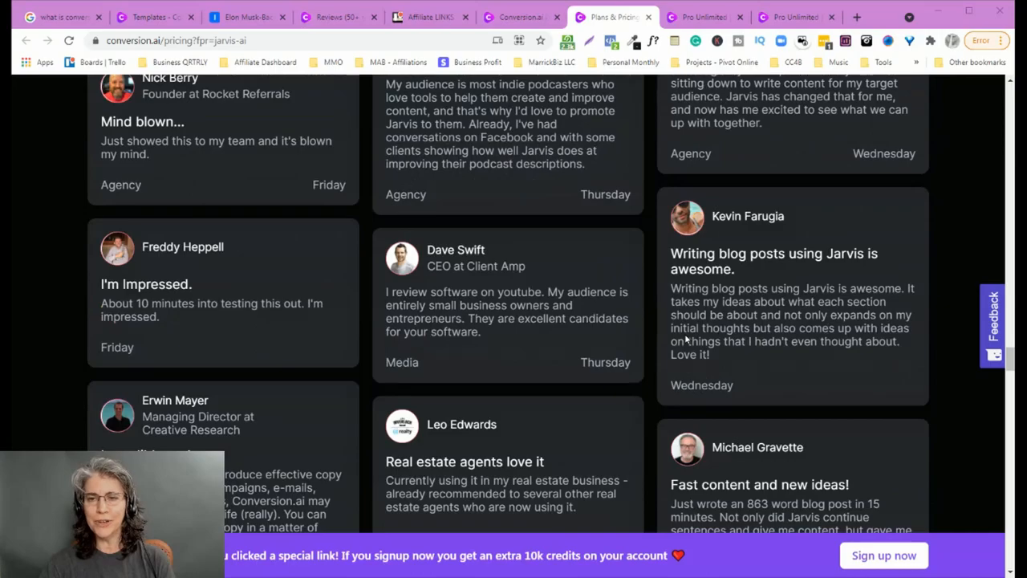
pyautogui.scroll(-3)
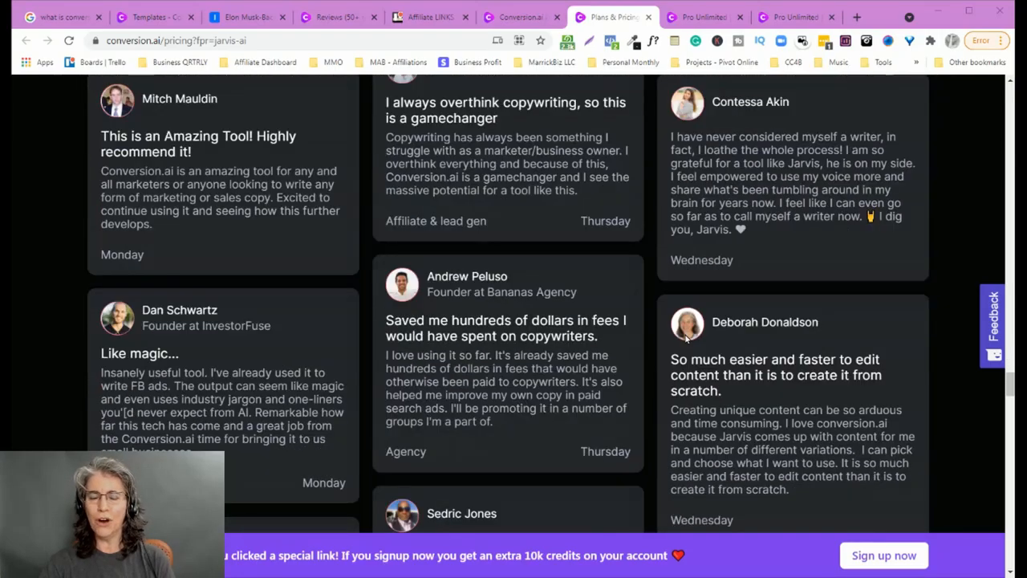
pyautogui.scroll(-3)
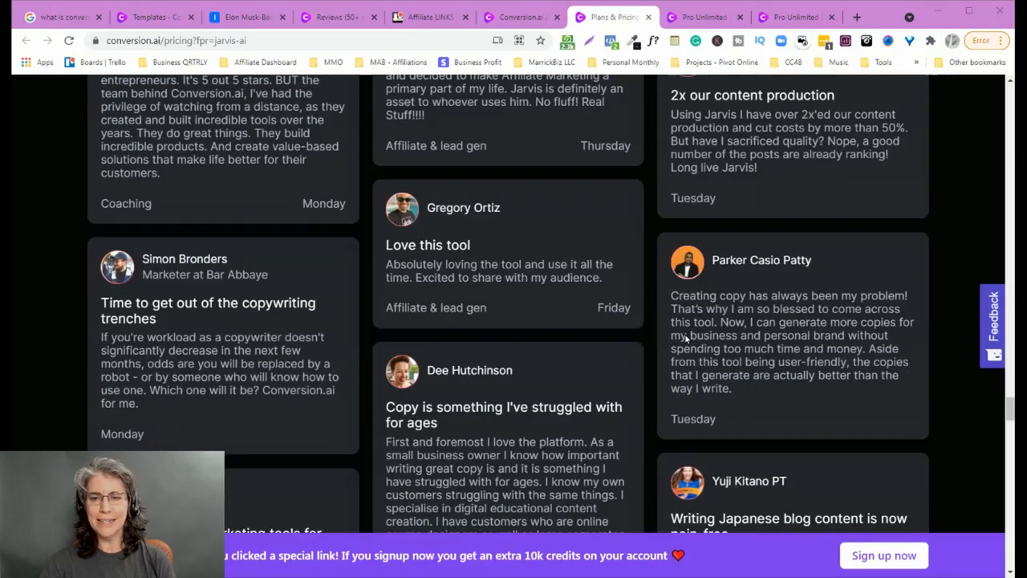
pyautogui.scroll(-3)
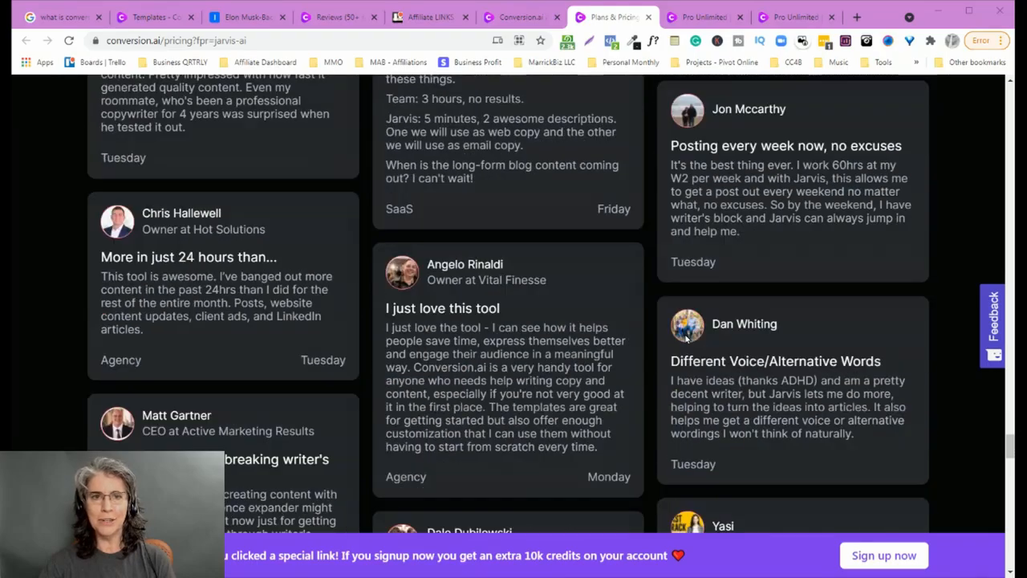
pyautogui.scroll(-3)
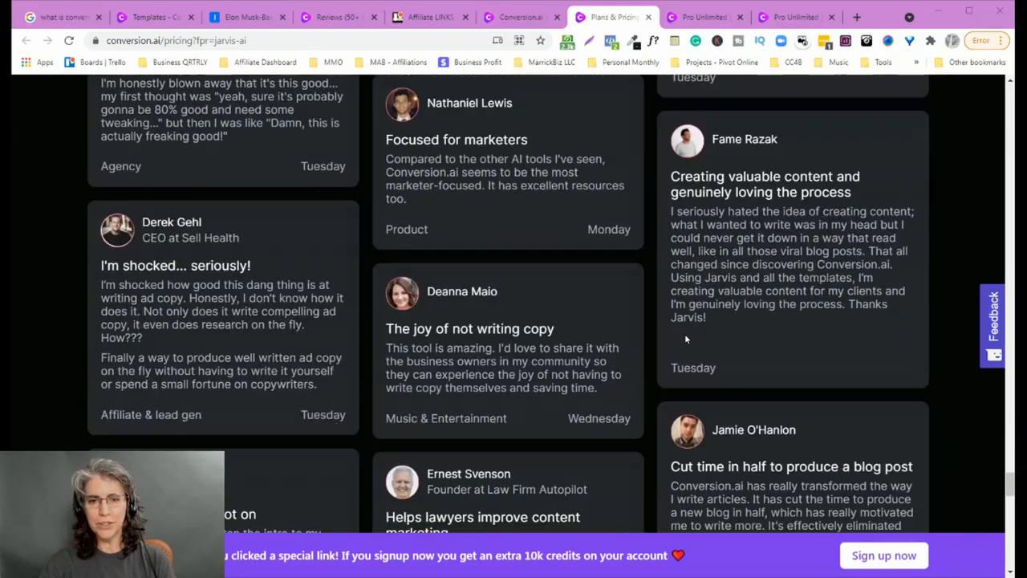
pyautogui.scroll(-3)
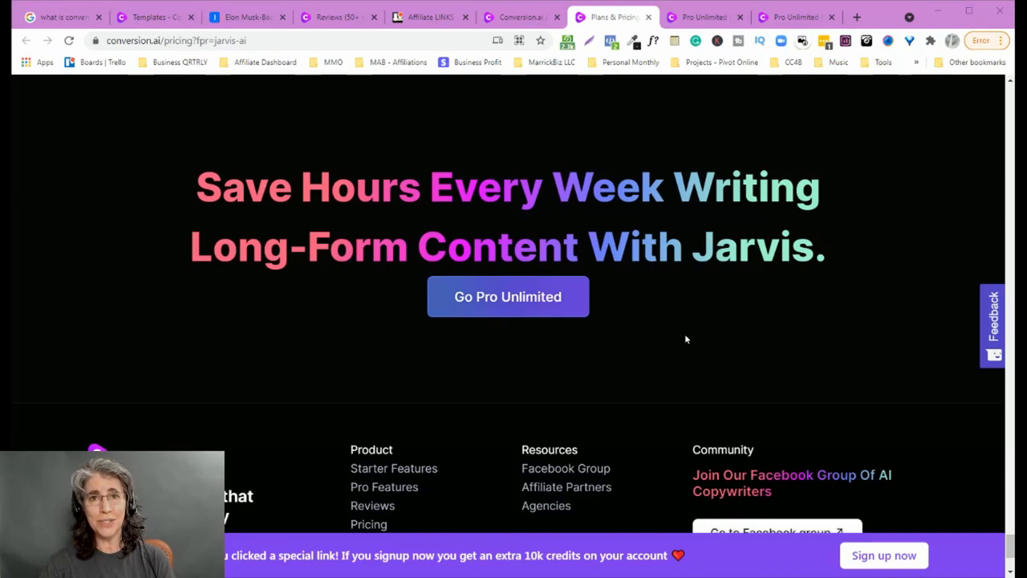
pyautogui.moveTo(723, 343)
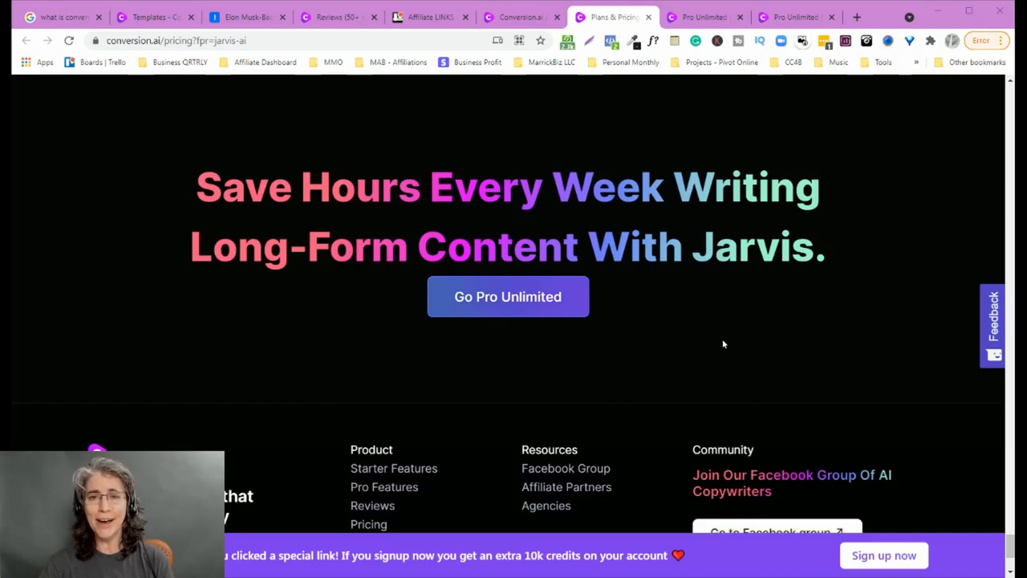